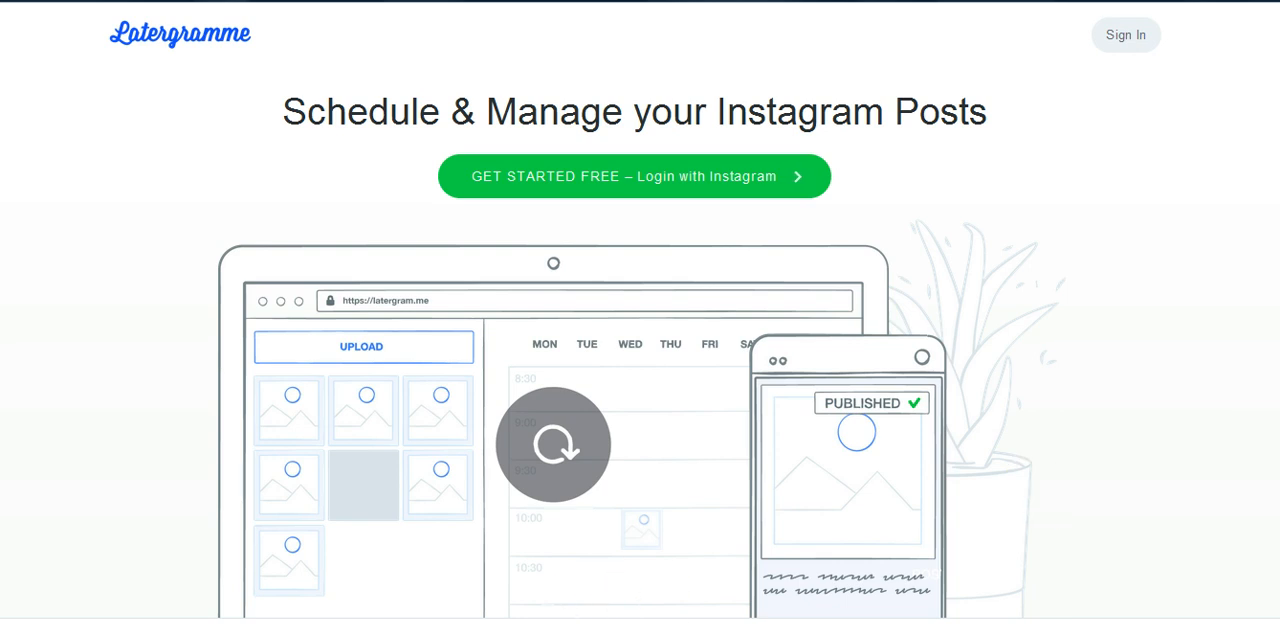
# - Sign in to Latergramme with the email and password to reach the dashboard calendar
pyautogui.scroll(-3)
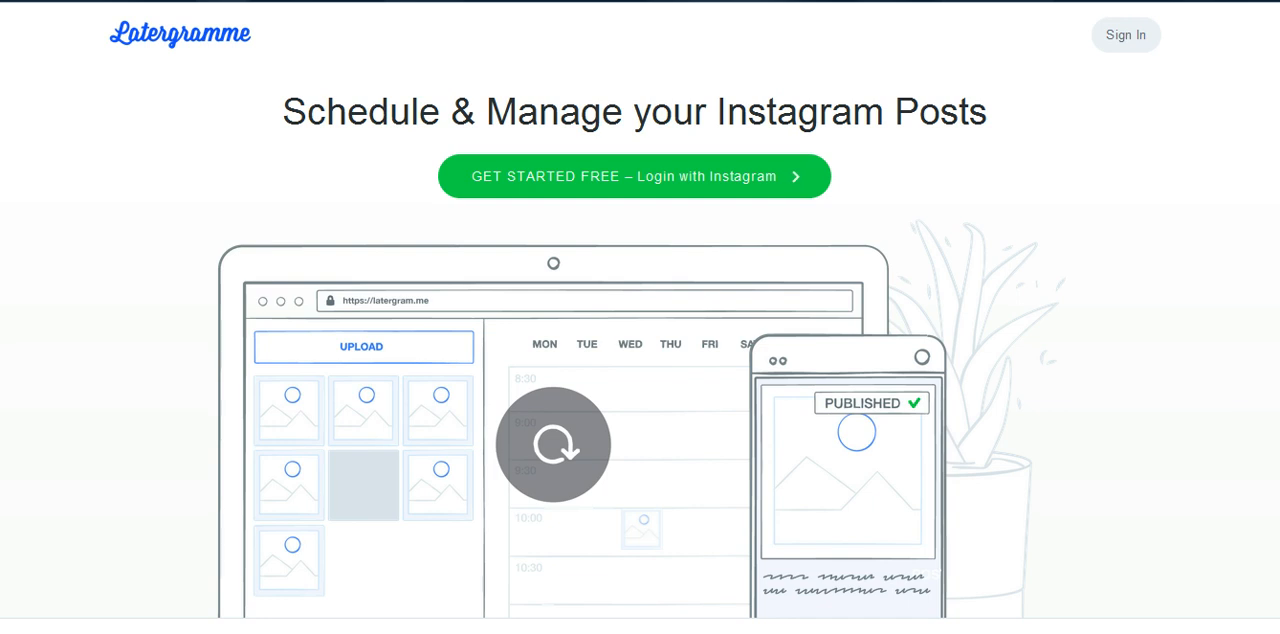
pyautogui.moveTo(1126, 36)
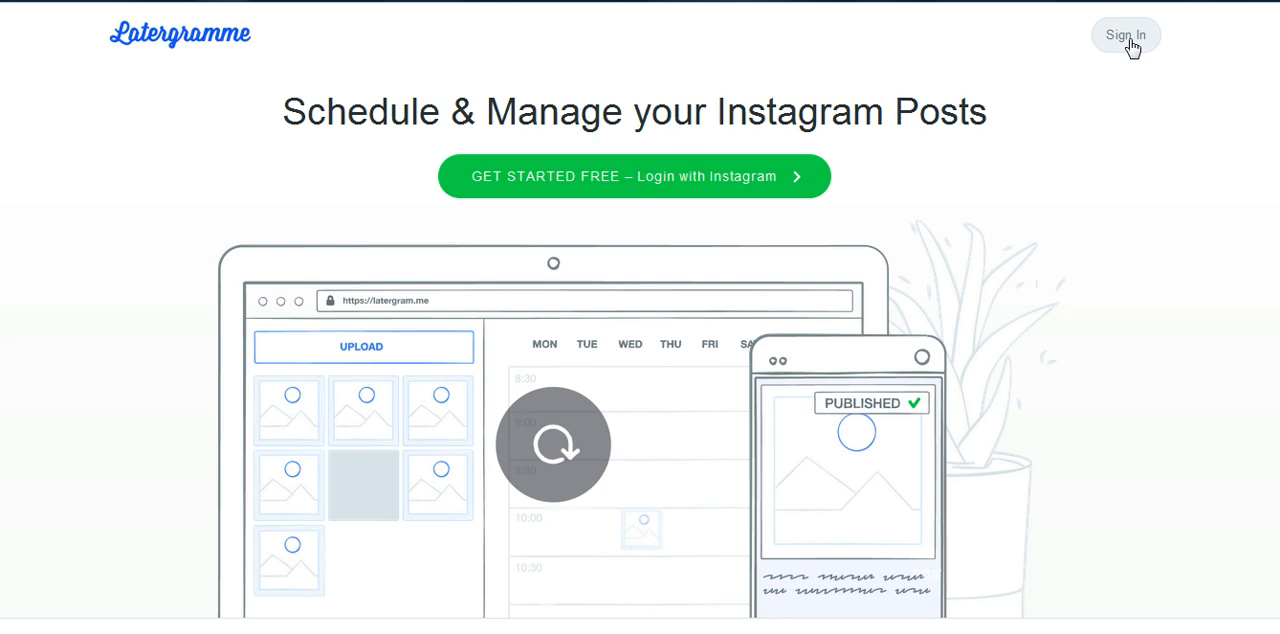
pyautogui.click(1124, 36)
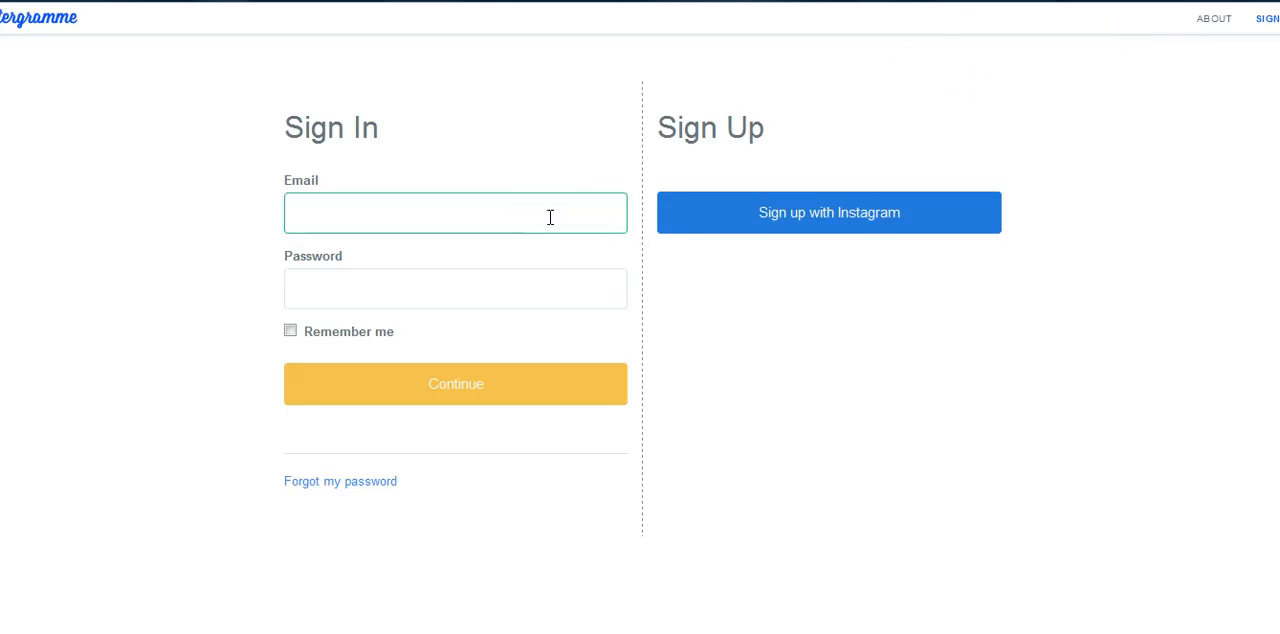
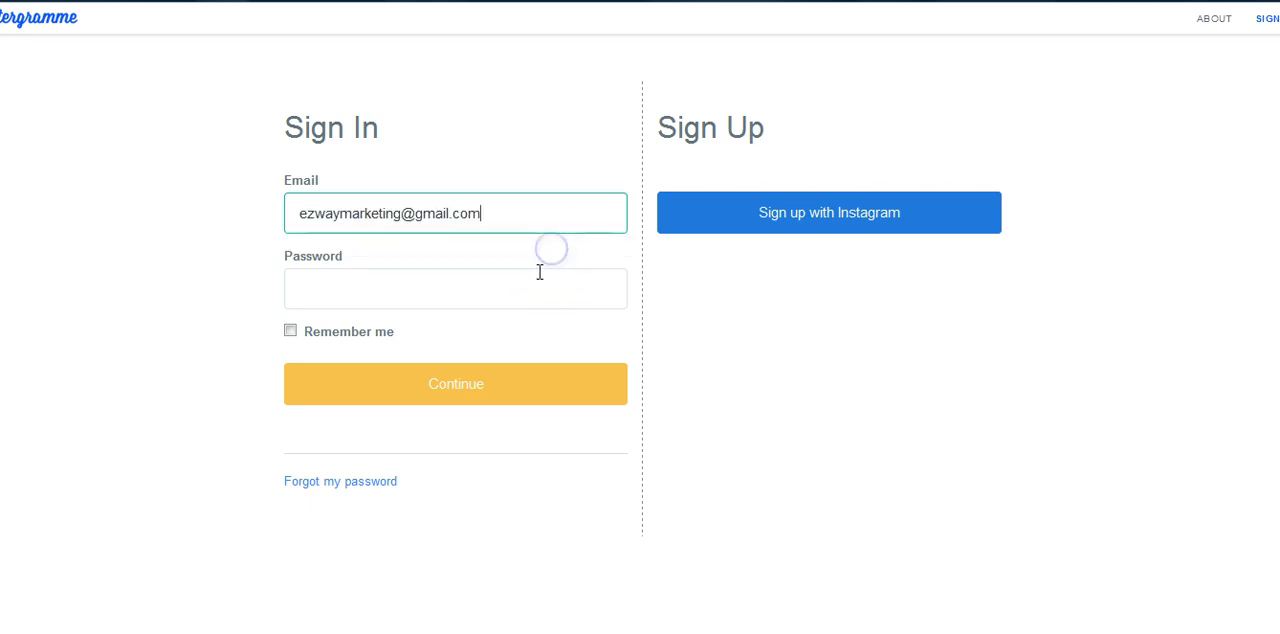
pyautogui.write('••')
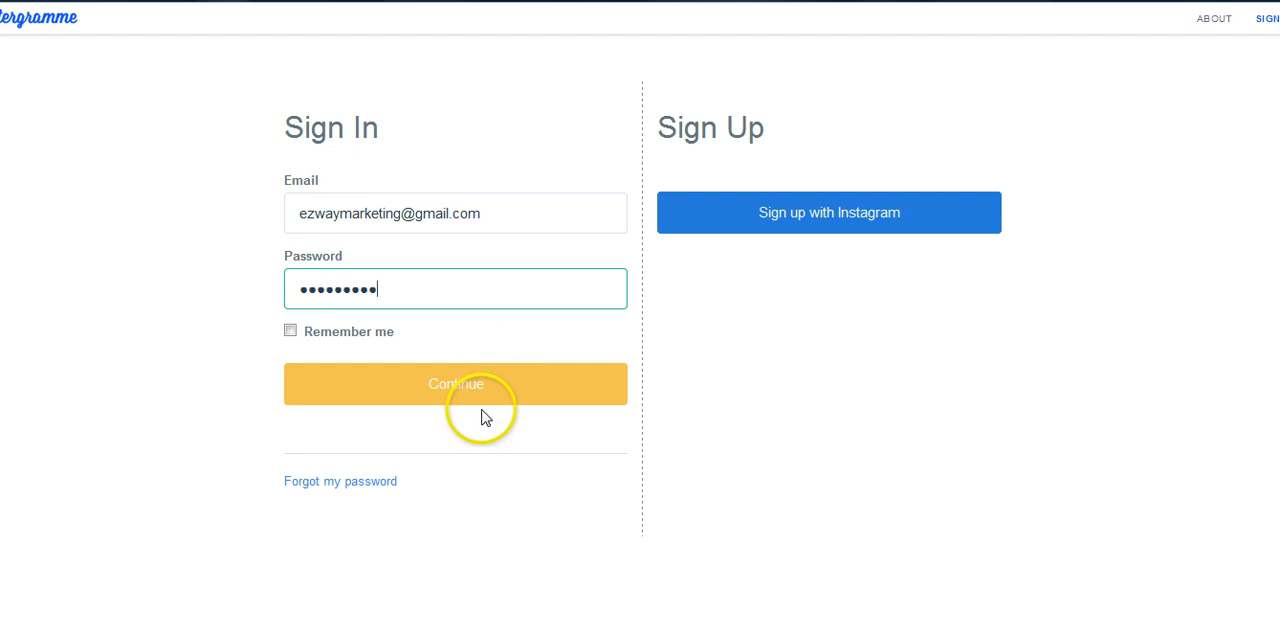
pyautogui.click(456, 384)
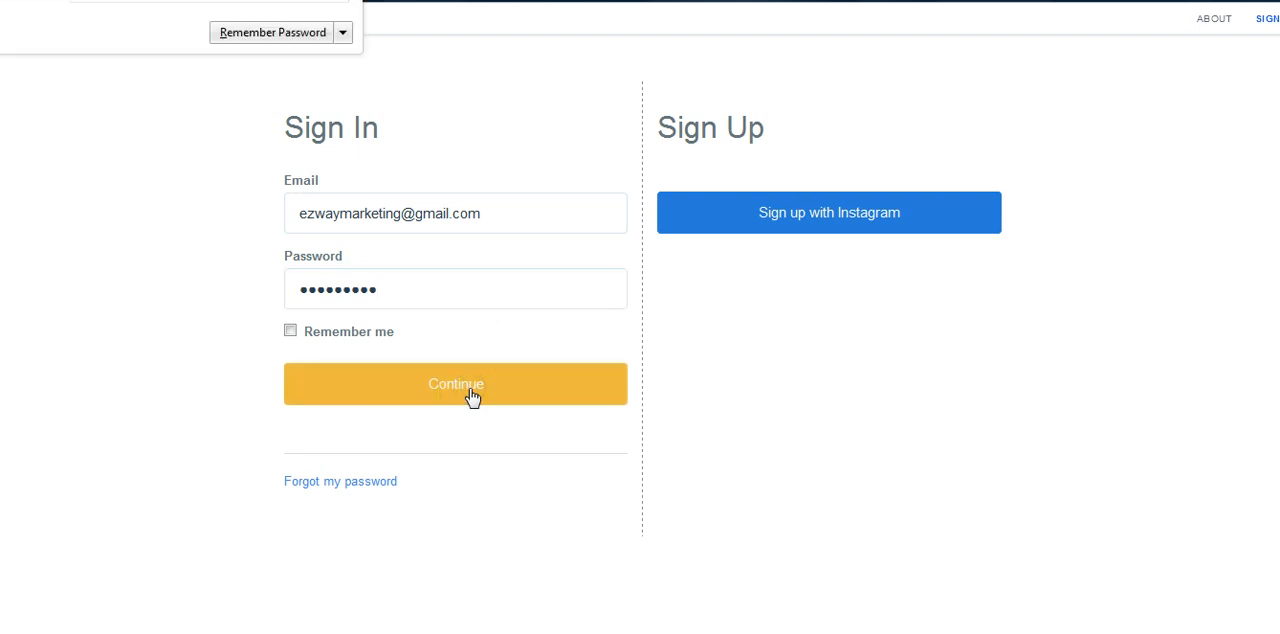
pyautogui.click(456, 384)
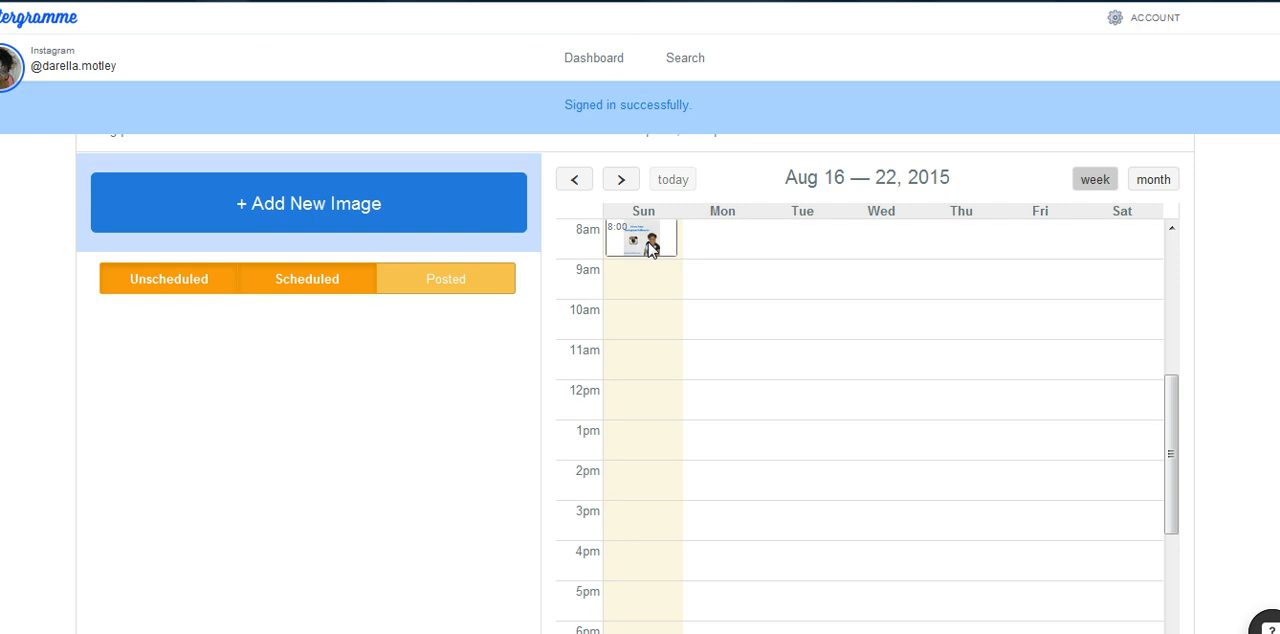
pyautogui.moveTo(458, 276)
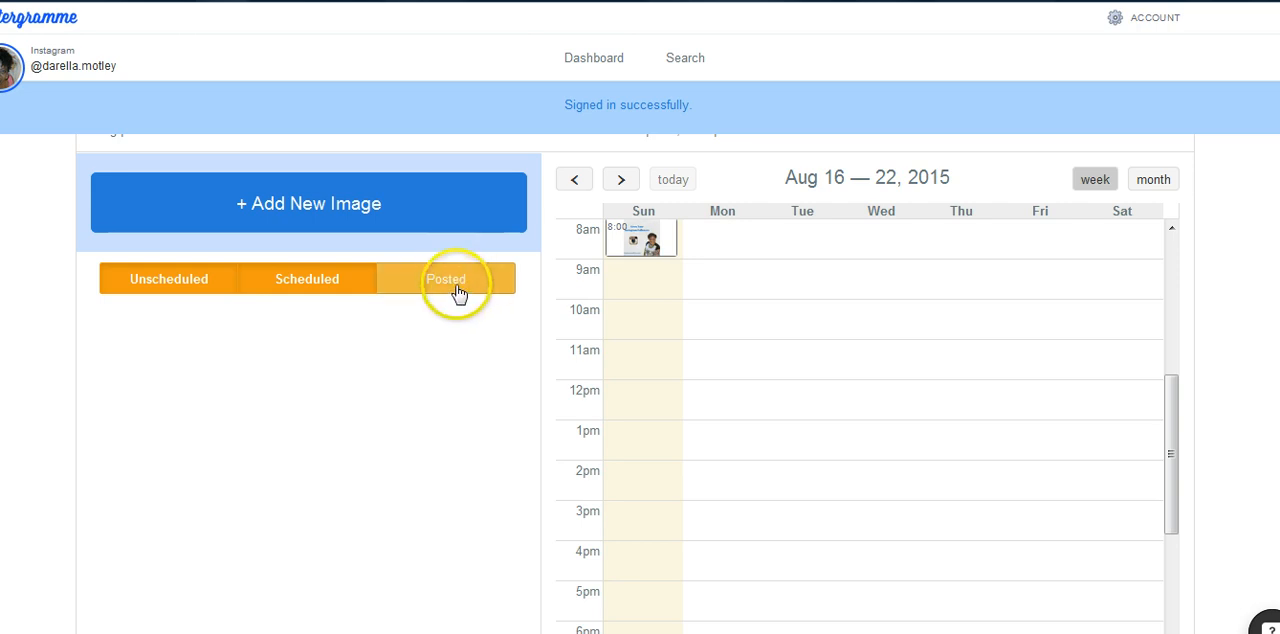
# - Switch the media library to the seven already-posted images
pyautogui.click(444, 280)
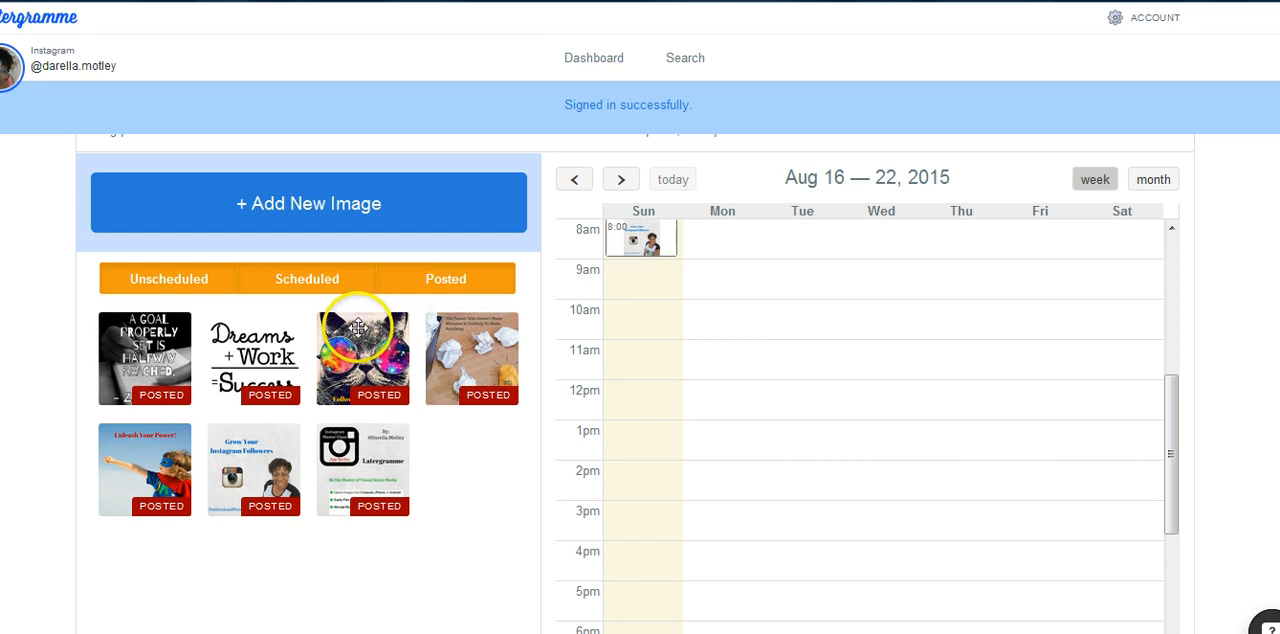
pyautogui.moveTo(404, 476)
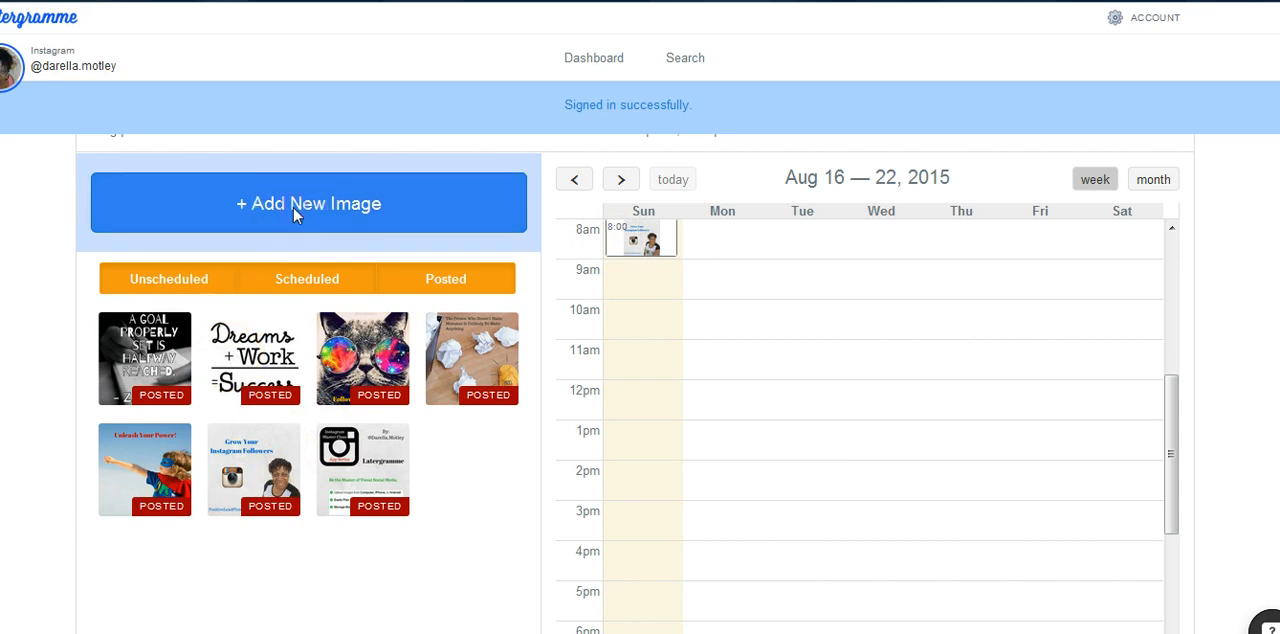
# - Start a new post and upload the black quote image from the dated Pictures folder
pyautogui.click(308, 204)
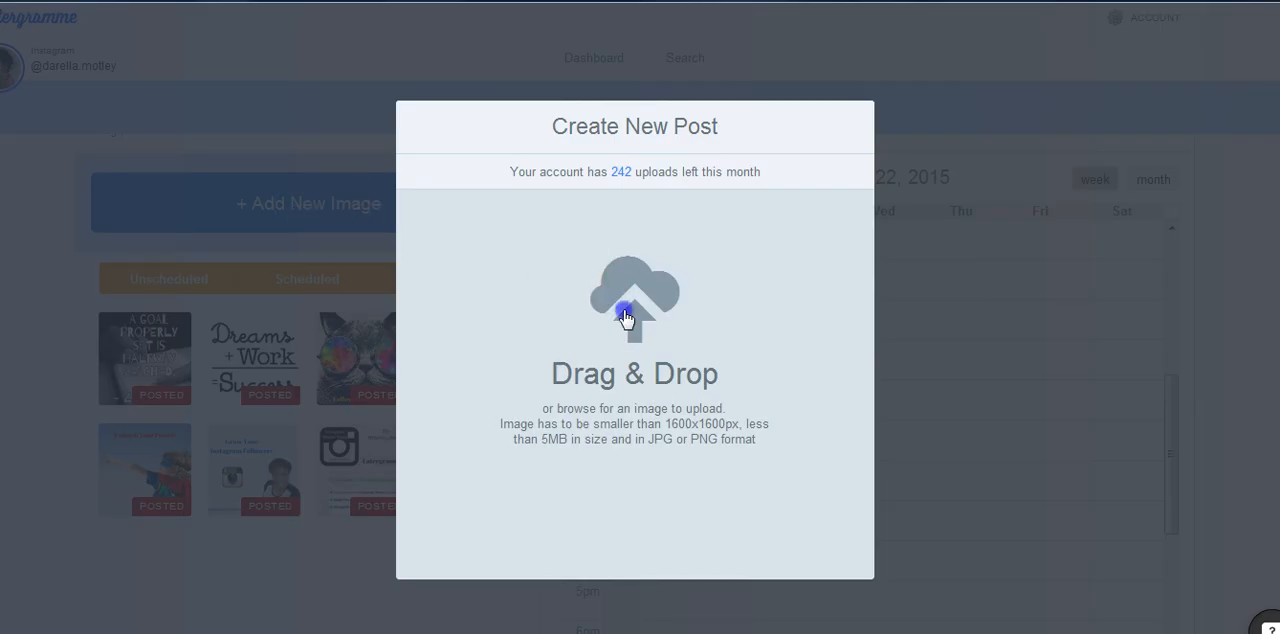
pyautogui.click(624, 310)
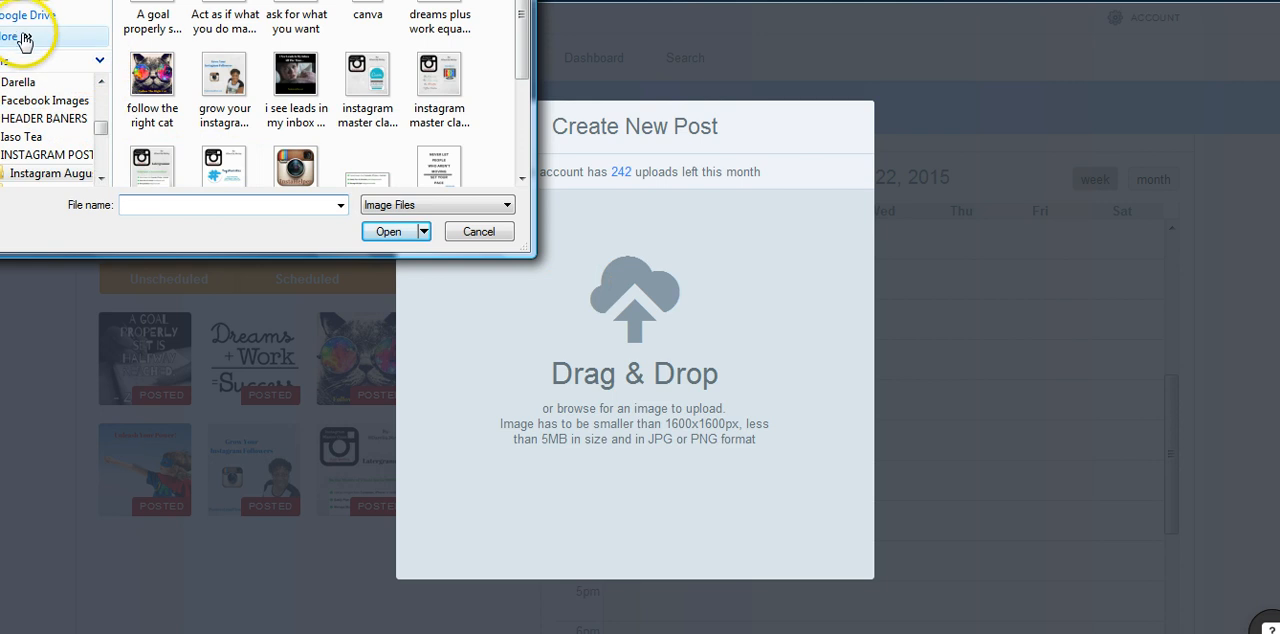
pyautogui.click(78, 38)
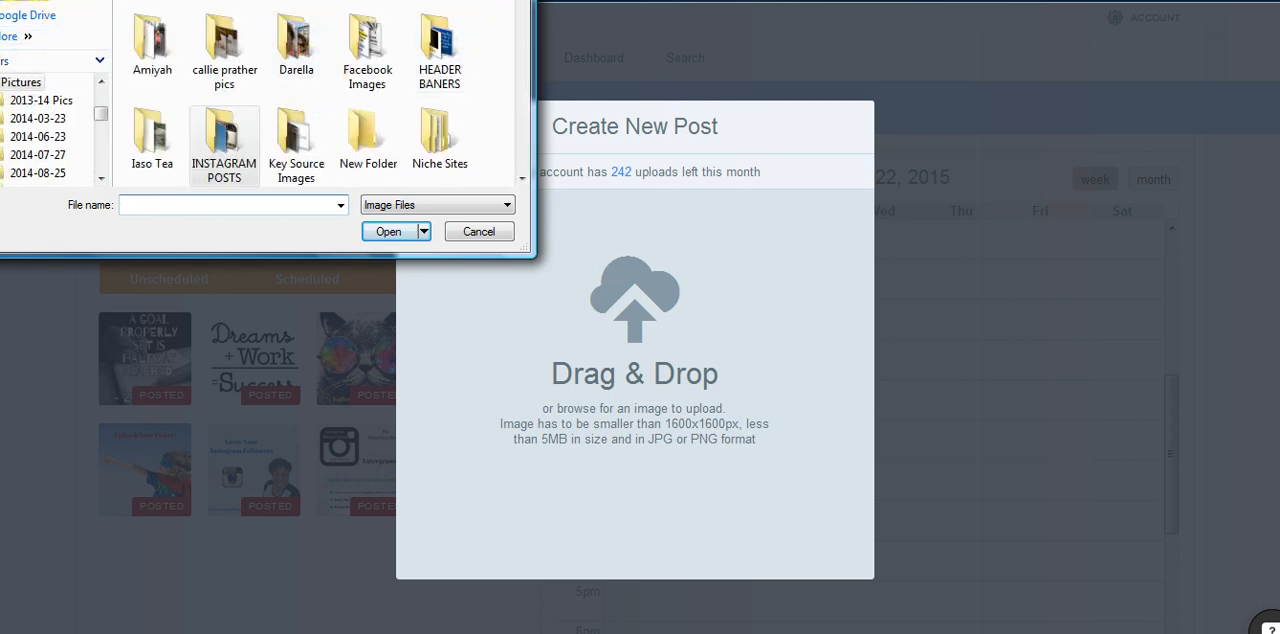
pyautogui.scroll(-3)
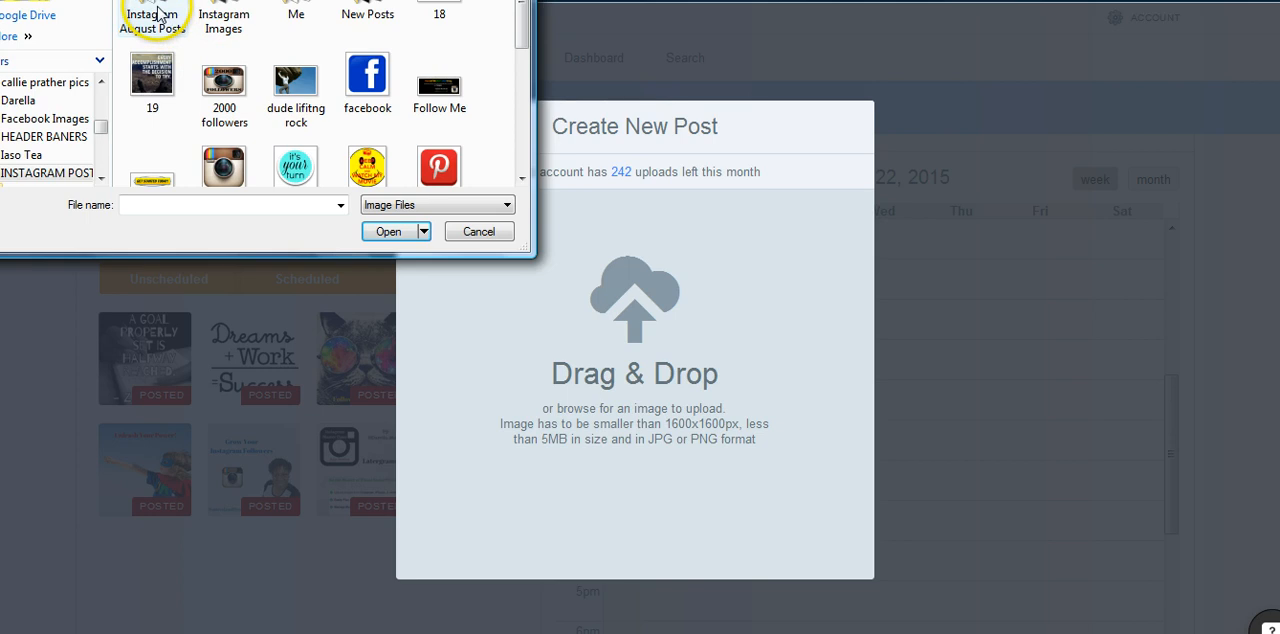
pyautogui.scroll(-3)
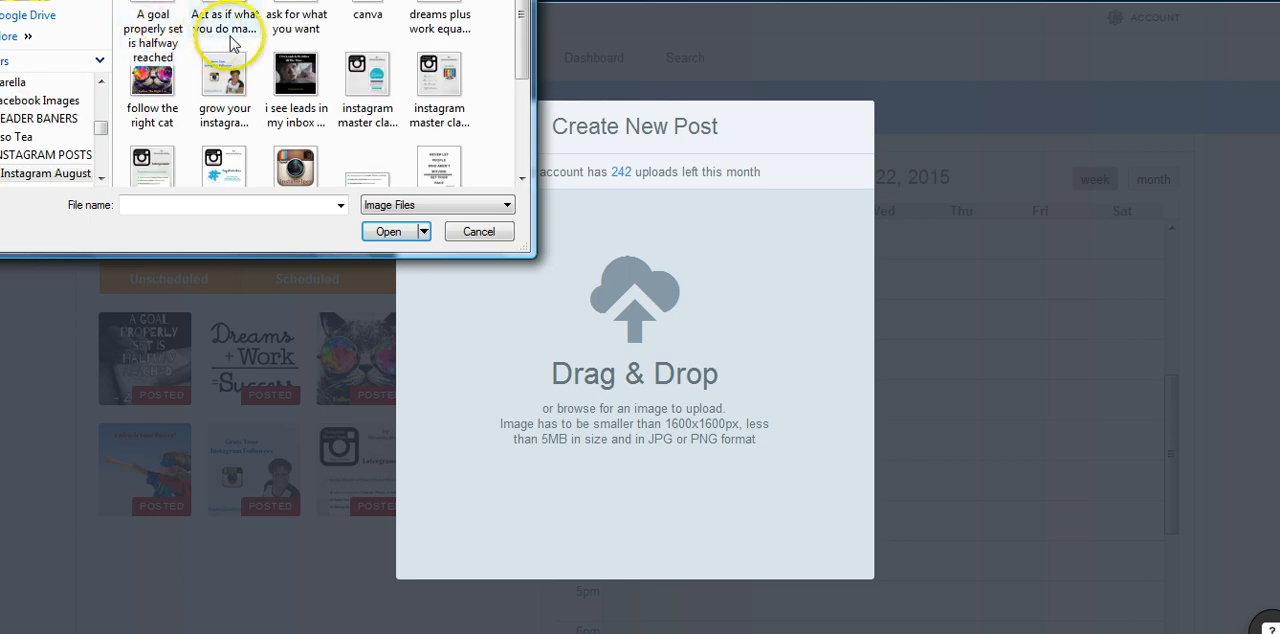
pyautogui.scroll(-3)
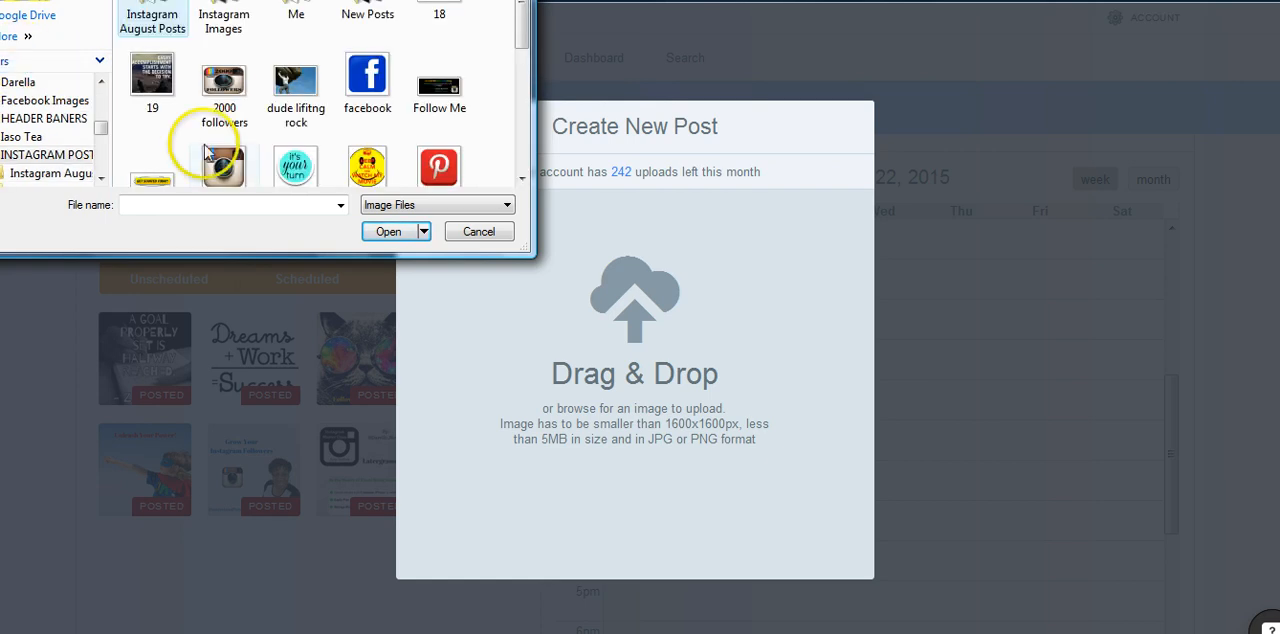
pyautogui.click(224, 20)
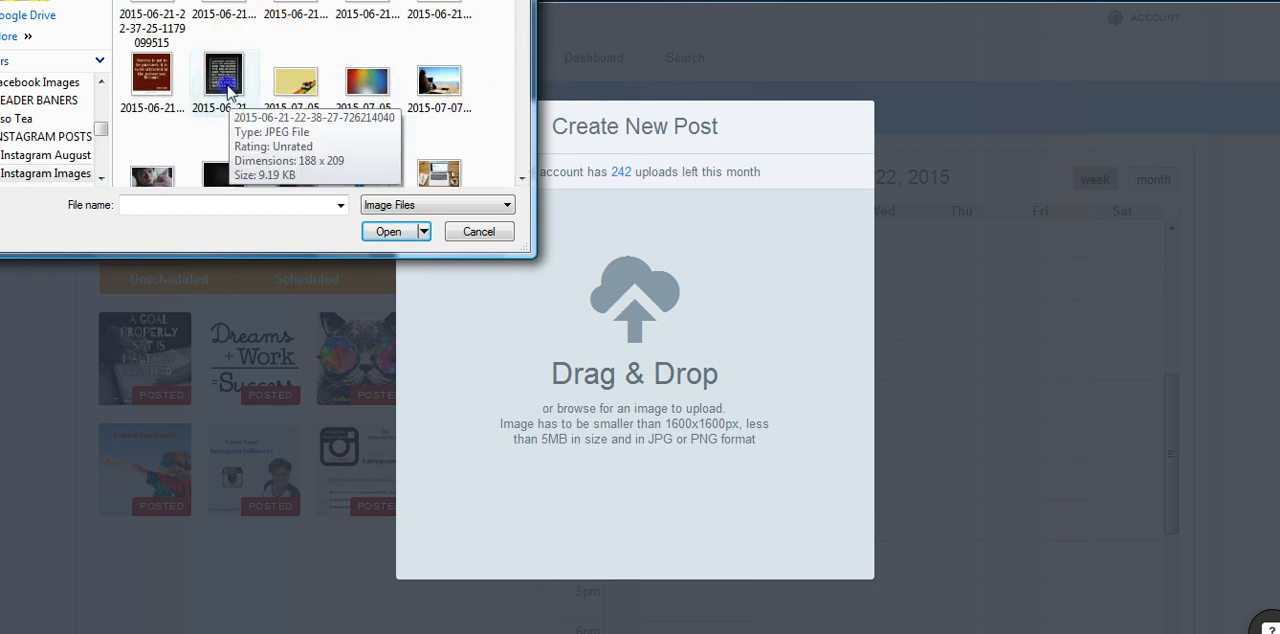
pyautogui.click(224, 76)
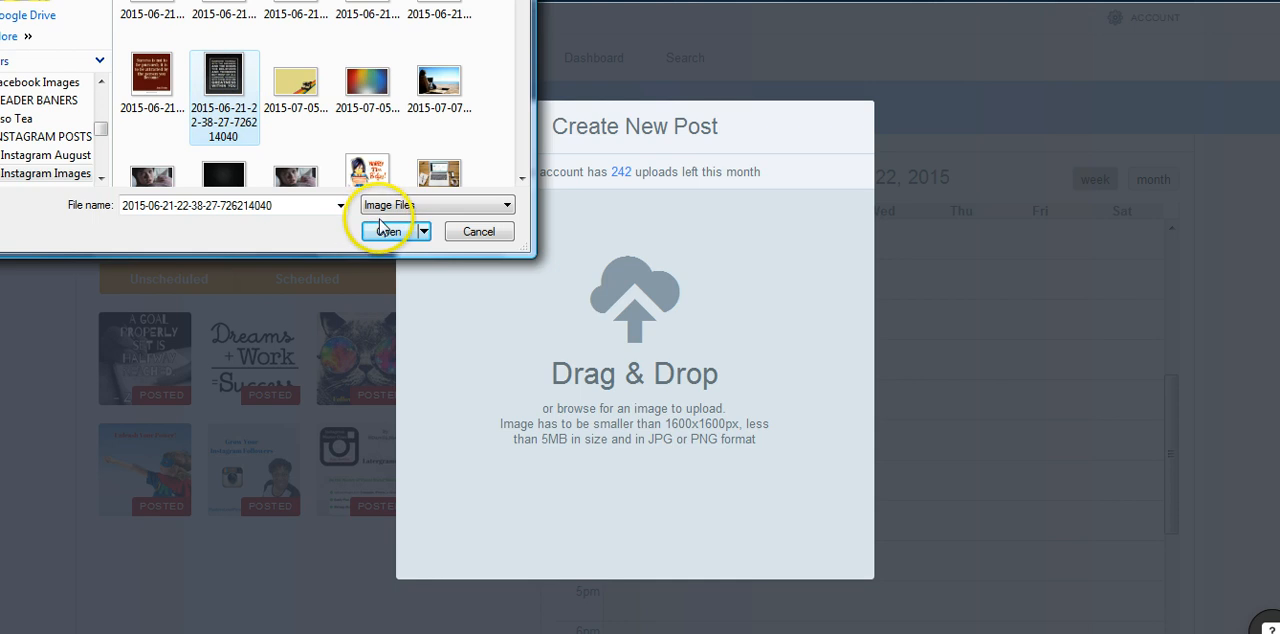
pyautogui.click(388, 232)
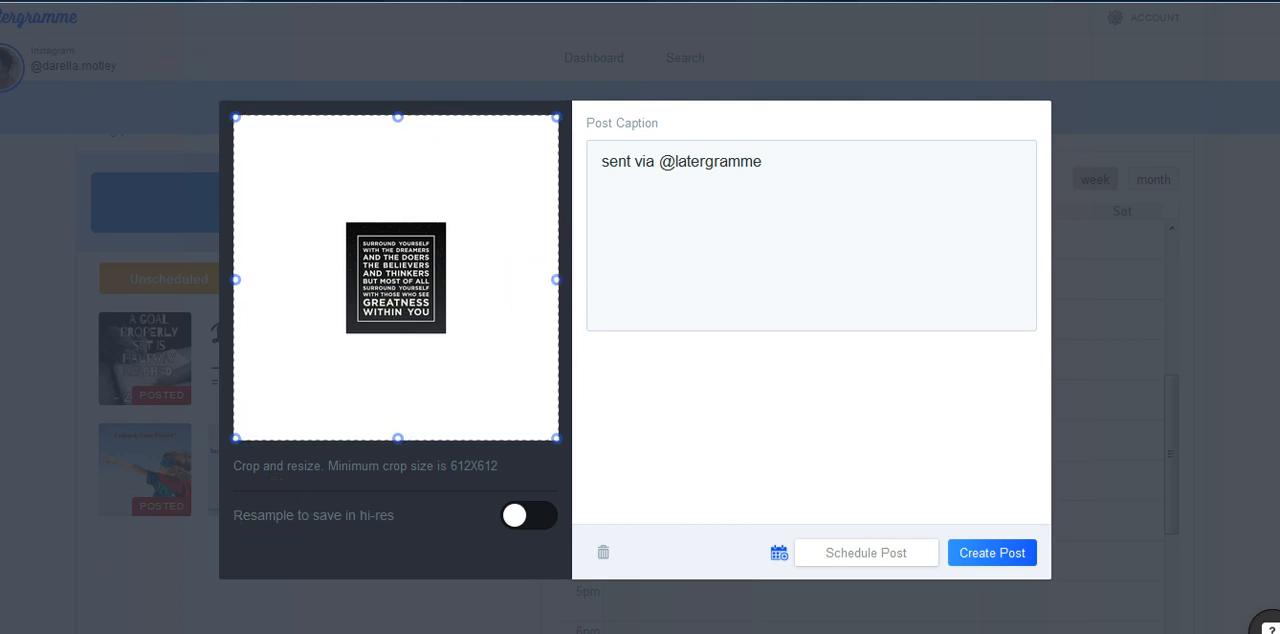
pyautogui.moveTo(600, 612)
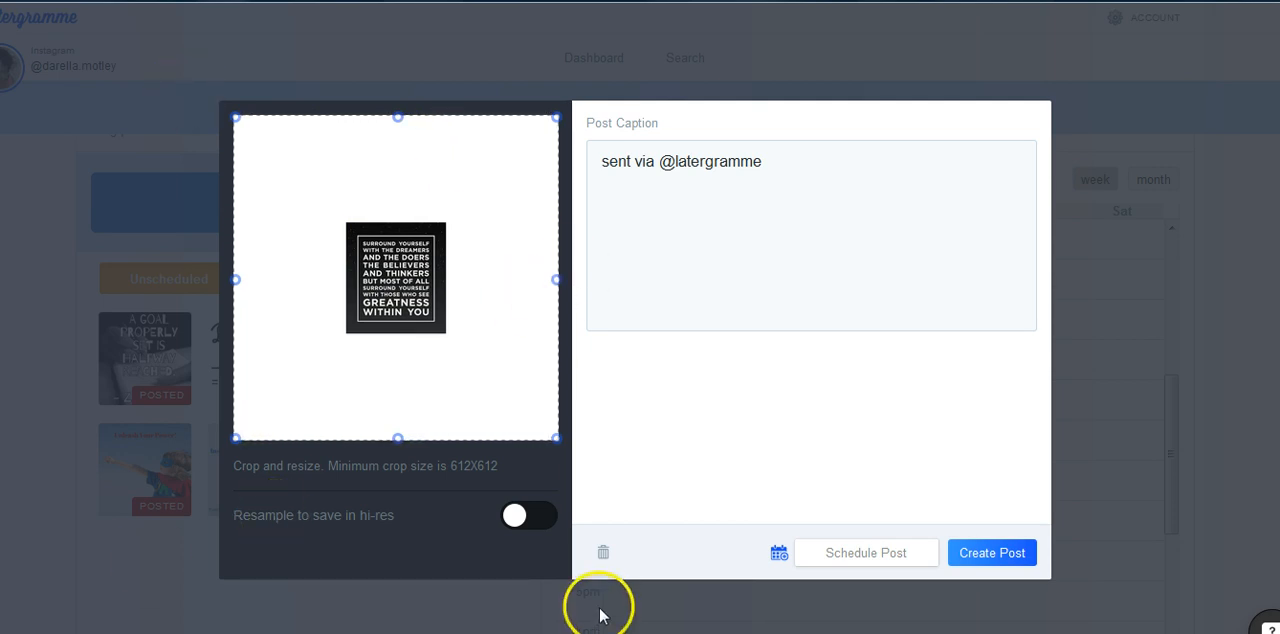
# - Delete the draft quote-image post and confirm, returning to the dashboard
pyautogui.click(604, 552)
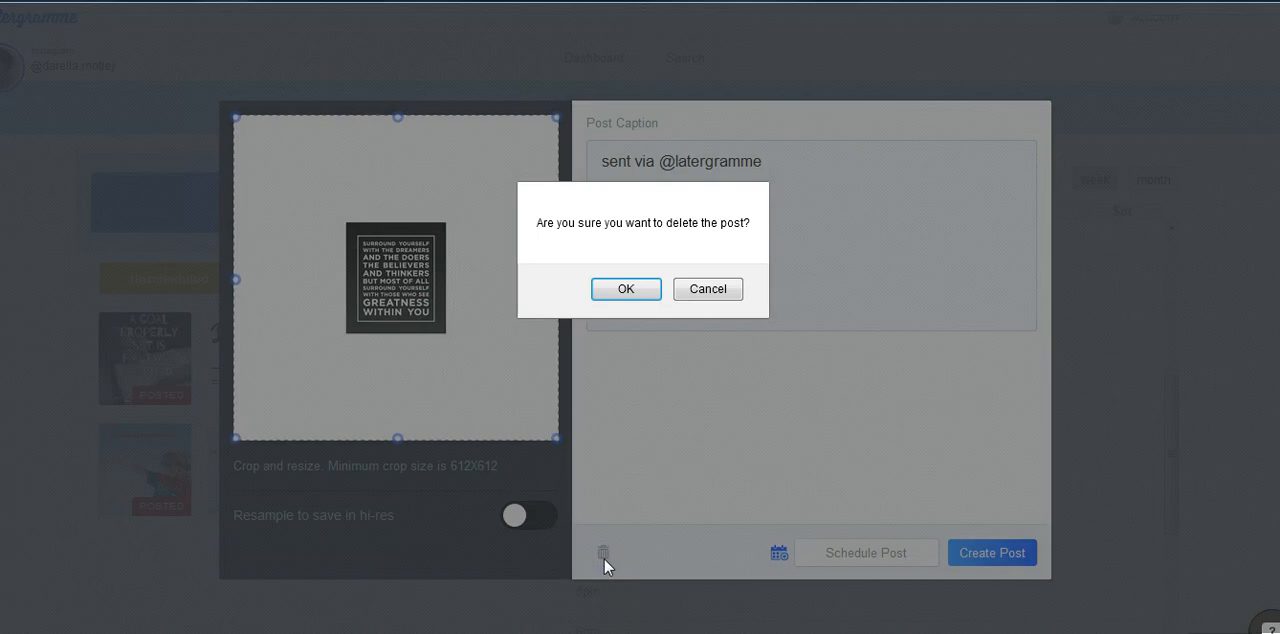
pyautogui.click(624, 288)
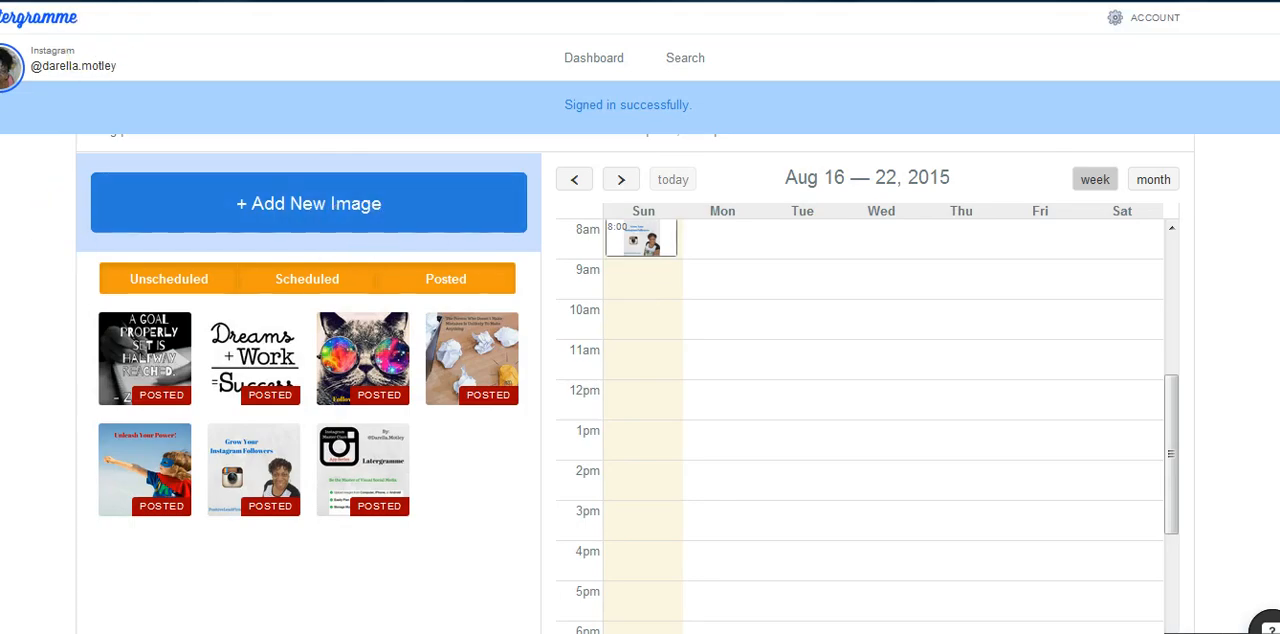
pyautogui.moveTo(312, 204)
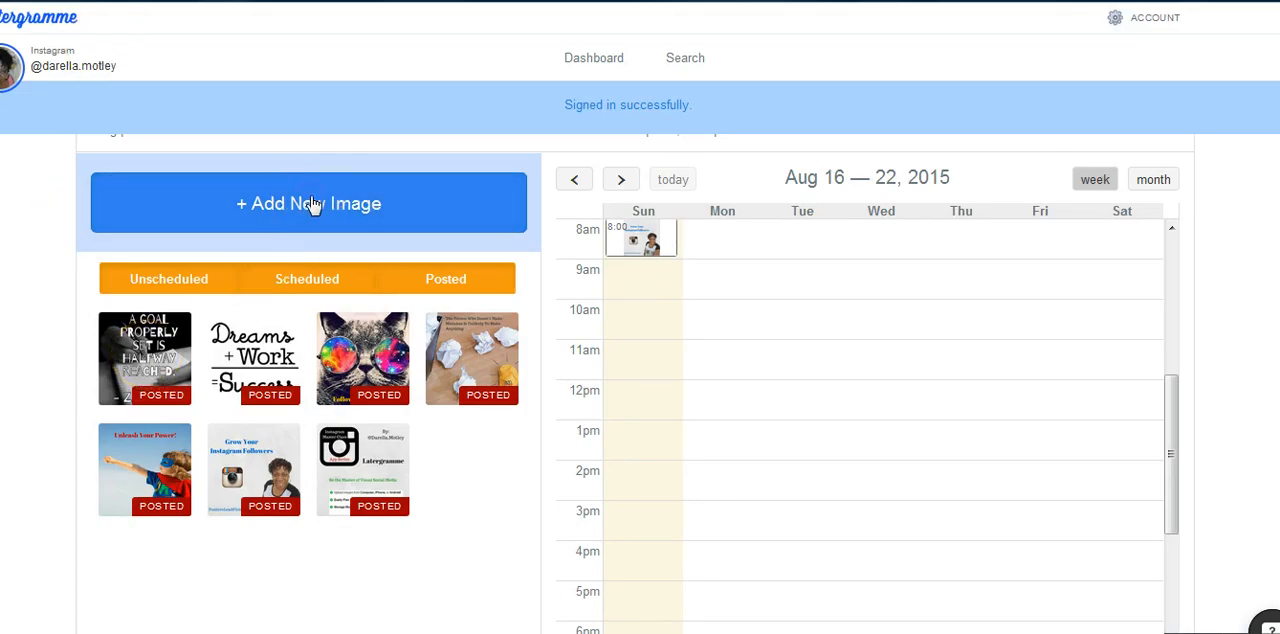
# - Start another new post and upload the GOAL image from the INSTAGRAM POSTS folder
pyautogui.click(308, 204)
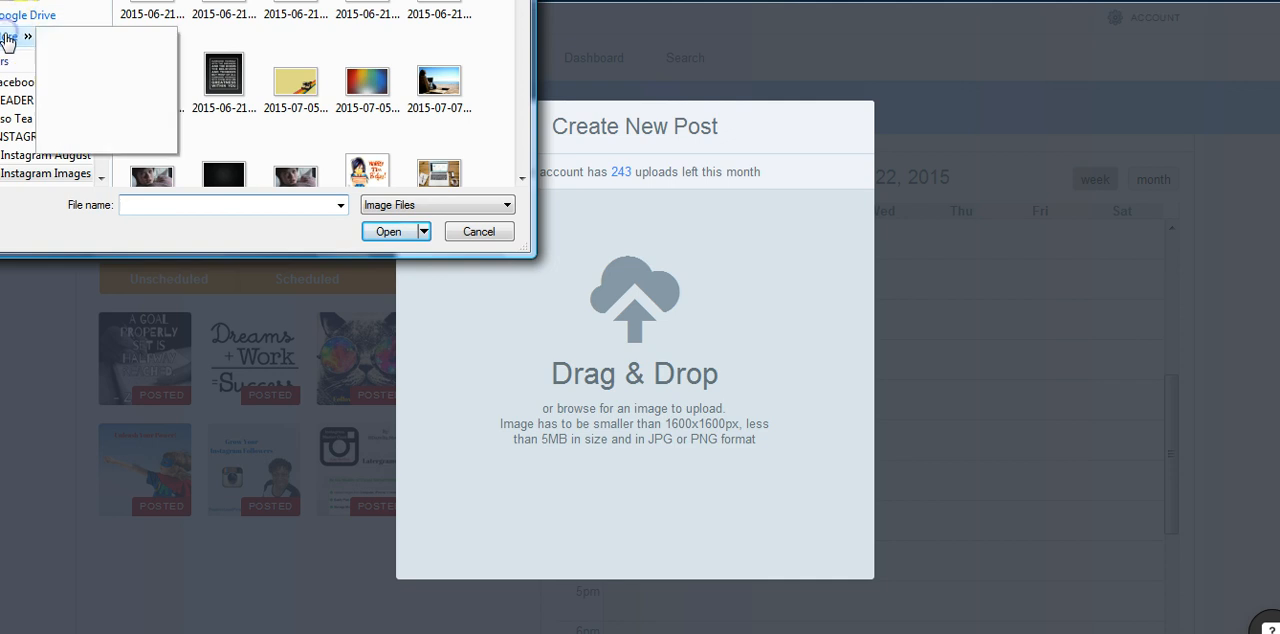
pyautogui.click(86, 38)
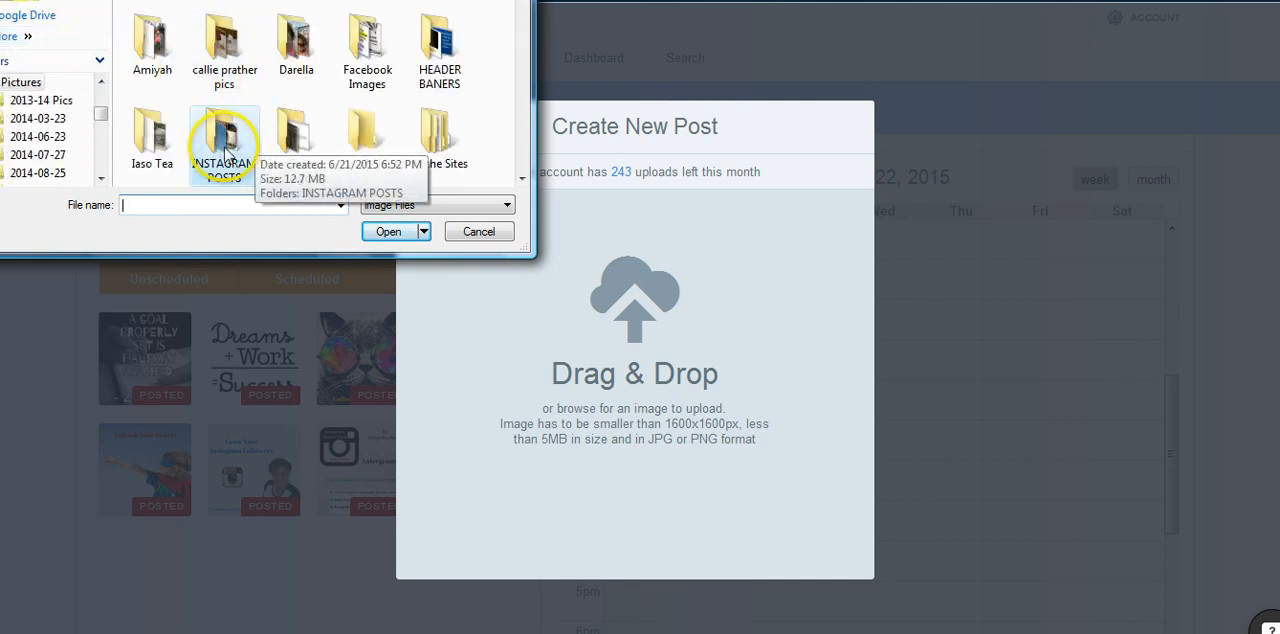
pyautogui.doubleClick(224, 140)
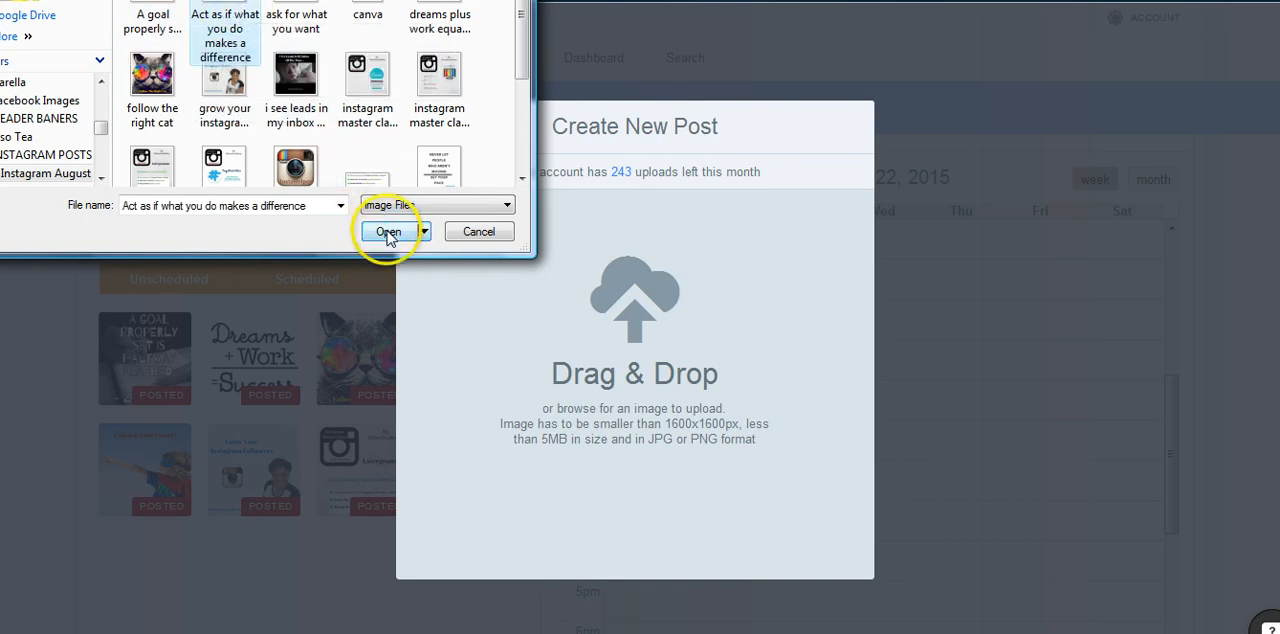
pyautogui.click(388, 232)
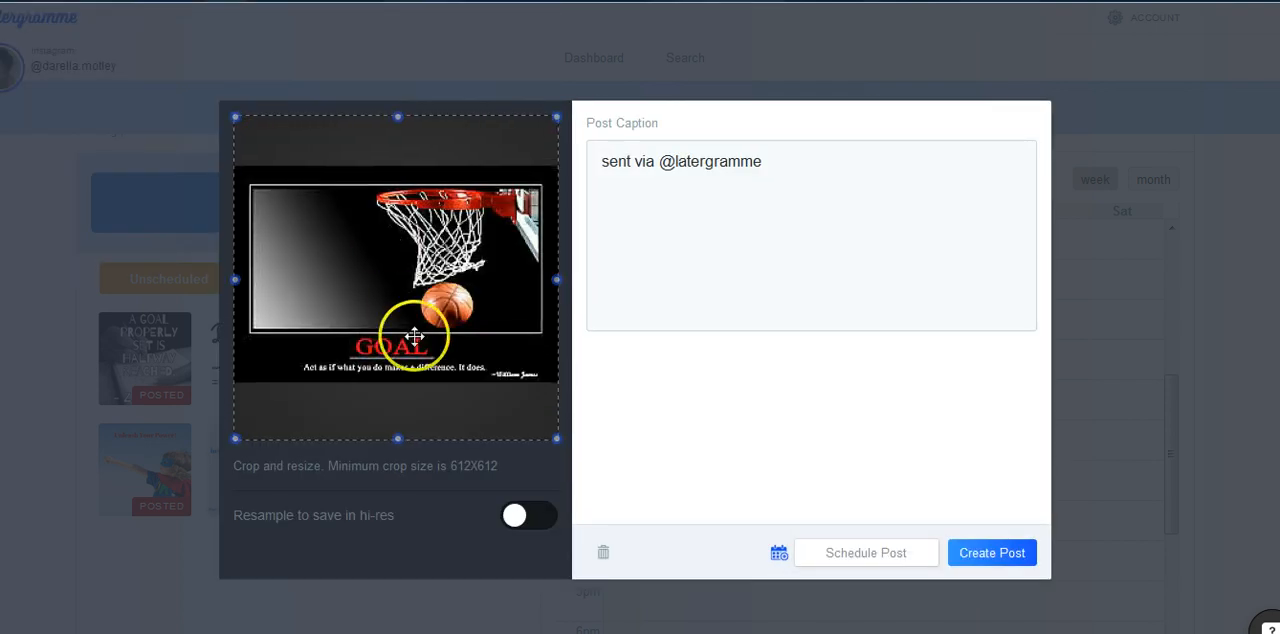
# - Replace the default caption with 'Goal: Act as if what you do make a difference. It does.'
pyautogui.moveTo(414, 336); pyautogui.dragTo(418, 310)
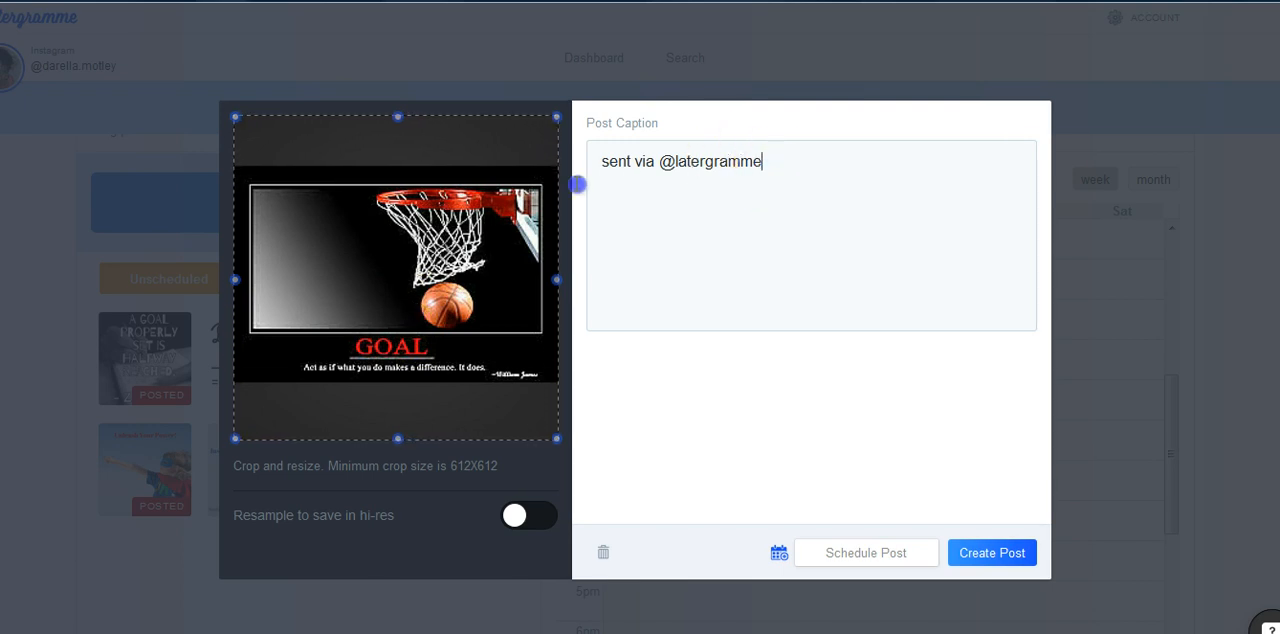
pyautogui.tripleClick(680, 160)
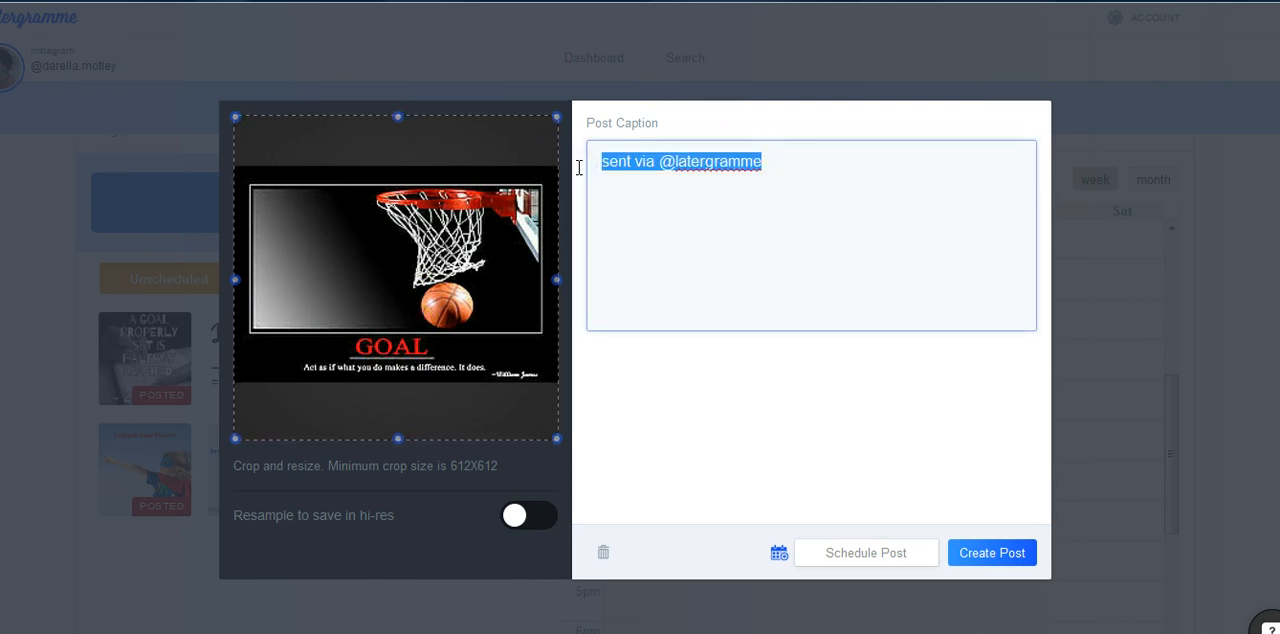
pyautogui.write('Goal:')
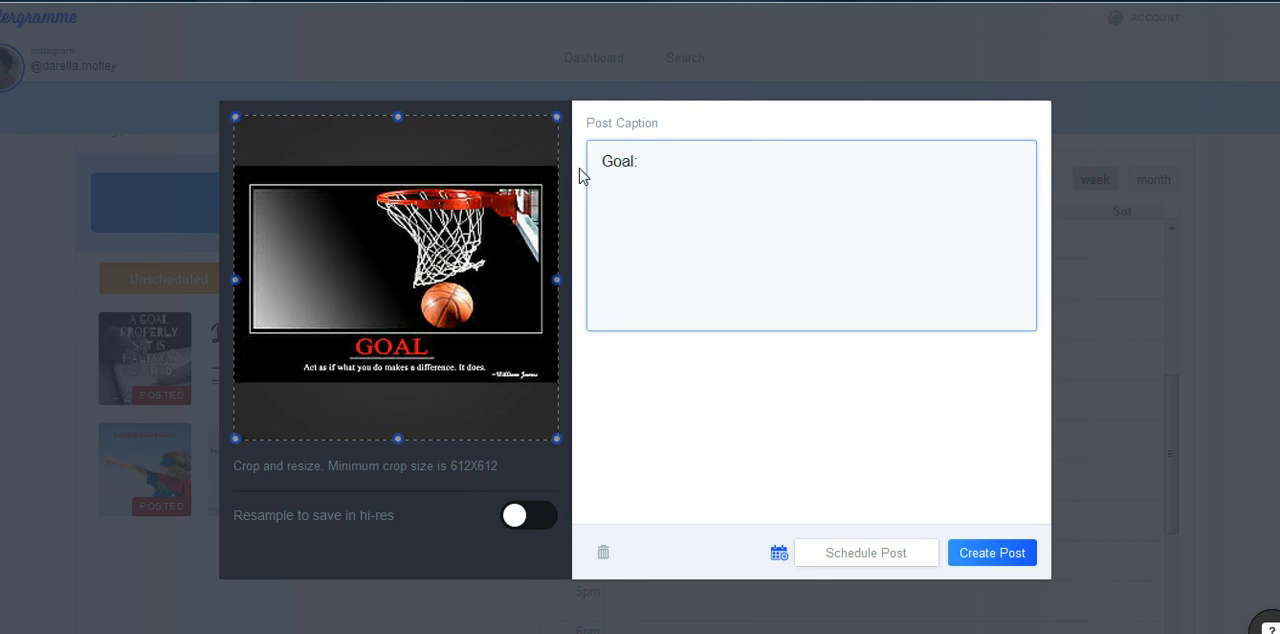
pyautogui.write('Act as if w')
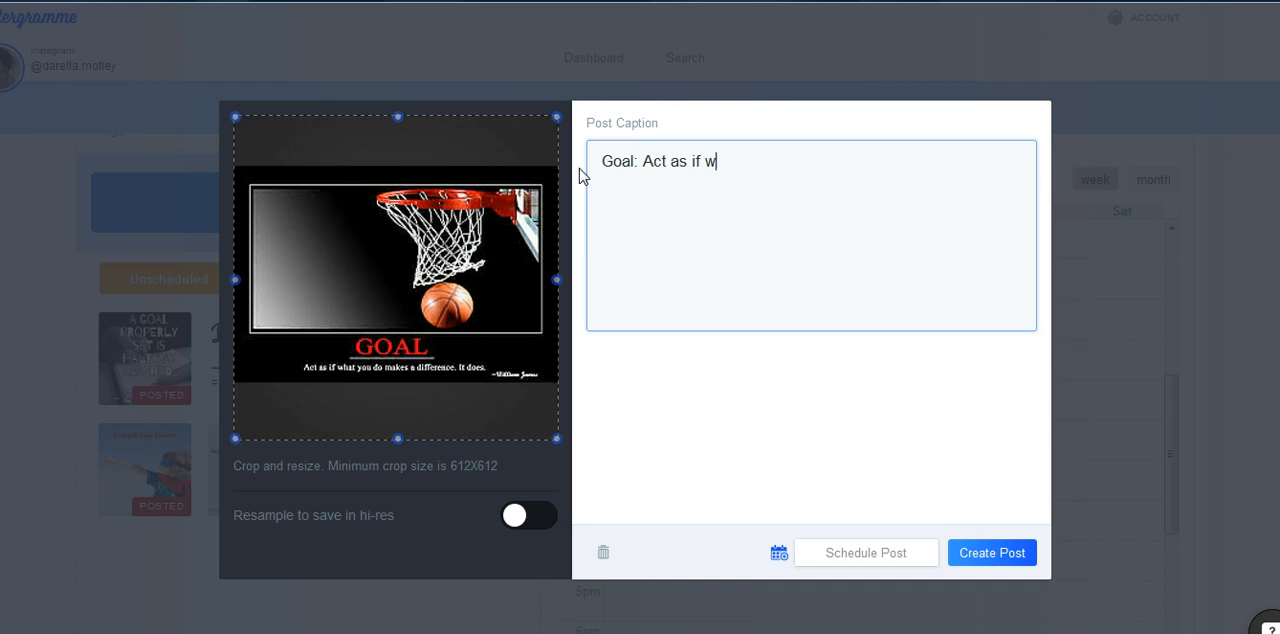
pyautogui.write('hat you do')
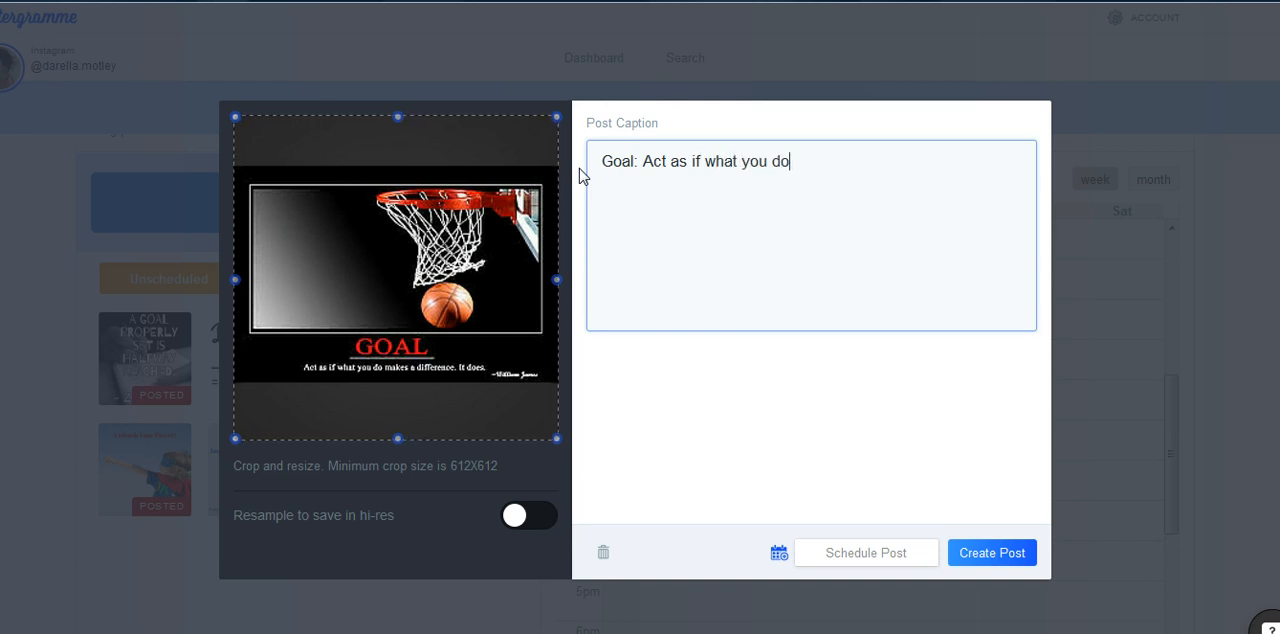
pyautogui.write('make a')
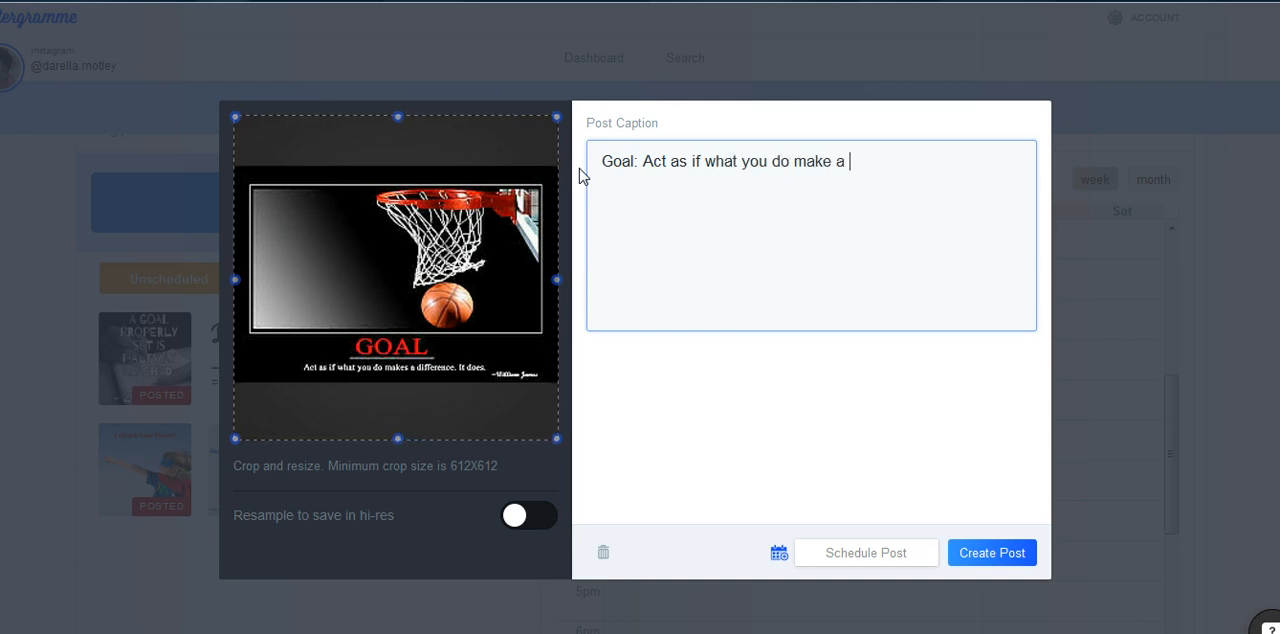
pyautogui.write('difference. It')
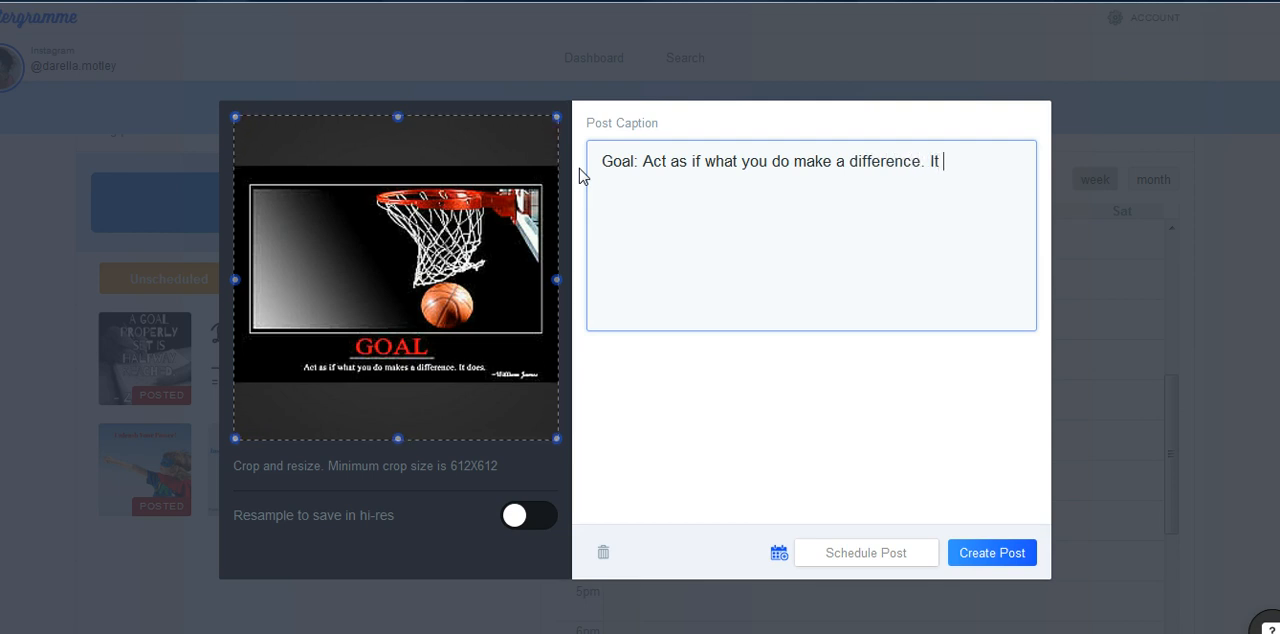
pyautogui.write('oes.')
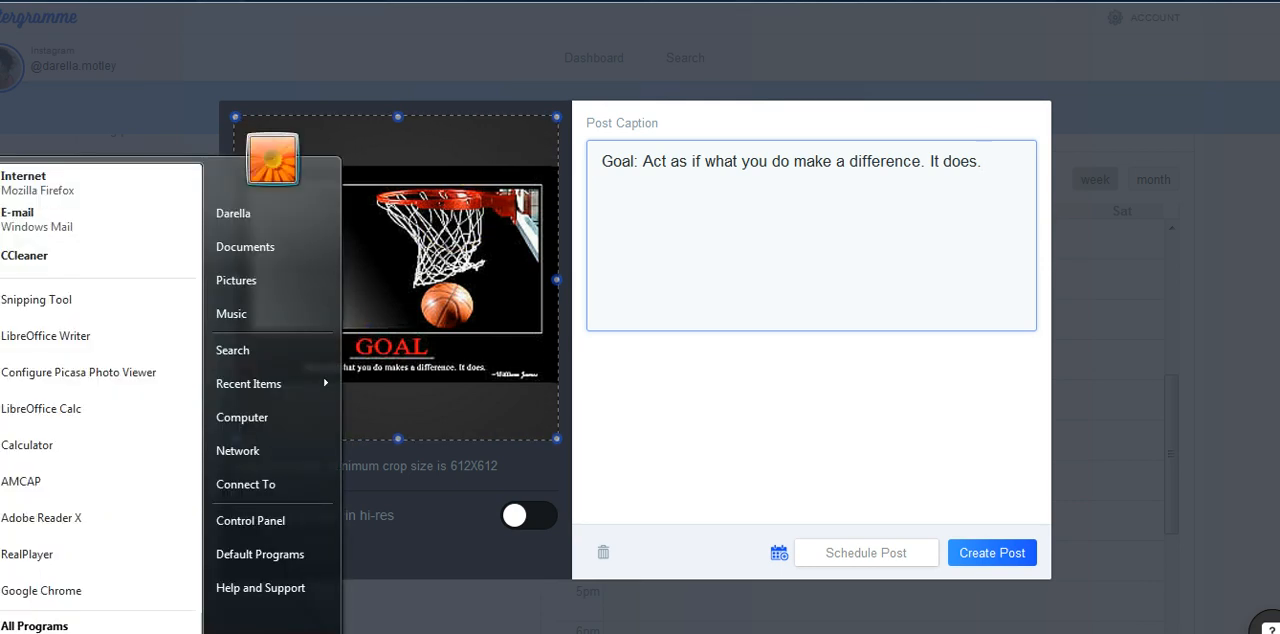
pyautogui.moveTo(40, 408)
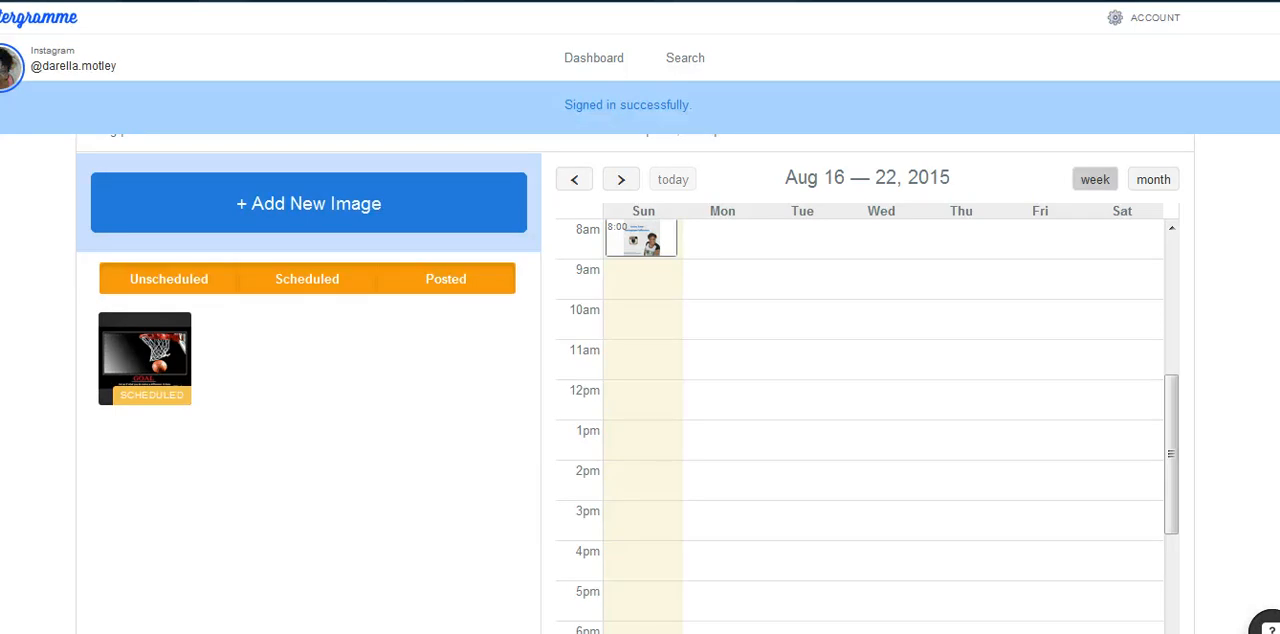
# - Reopen the scheduled basketball post and OK the past-time warning to send it now
pyautogui.click(996, 552)
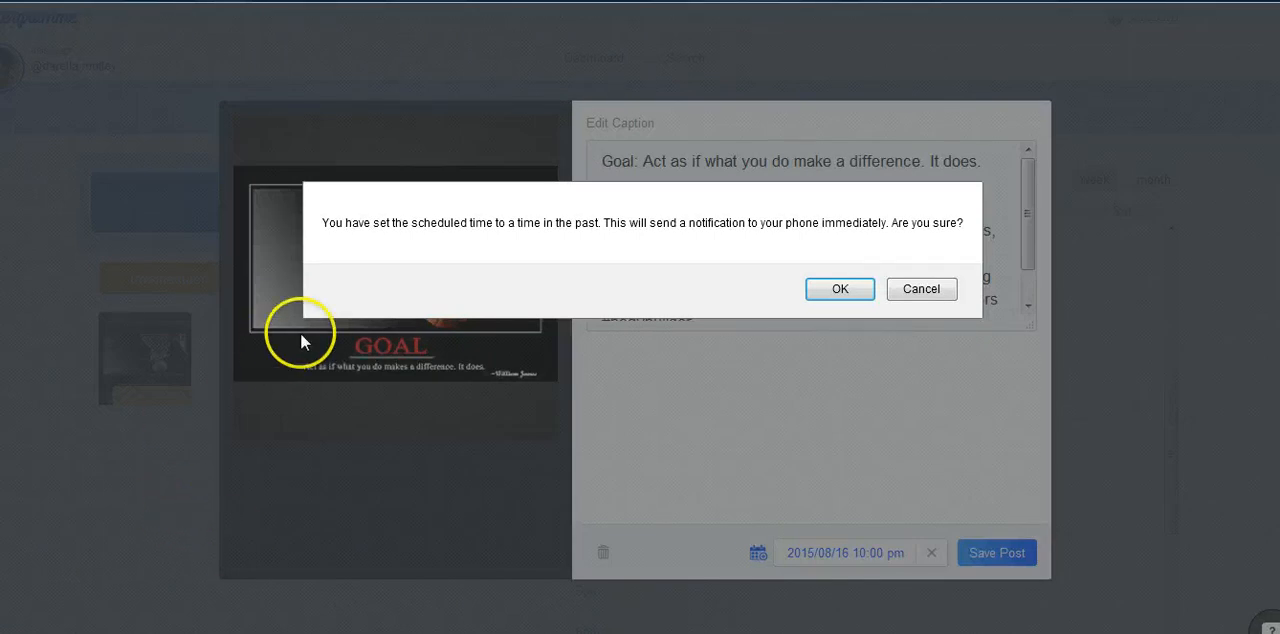
pyautogui.moveTo(490, 252)
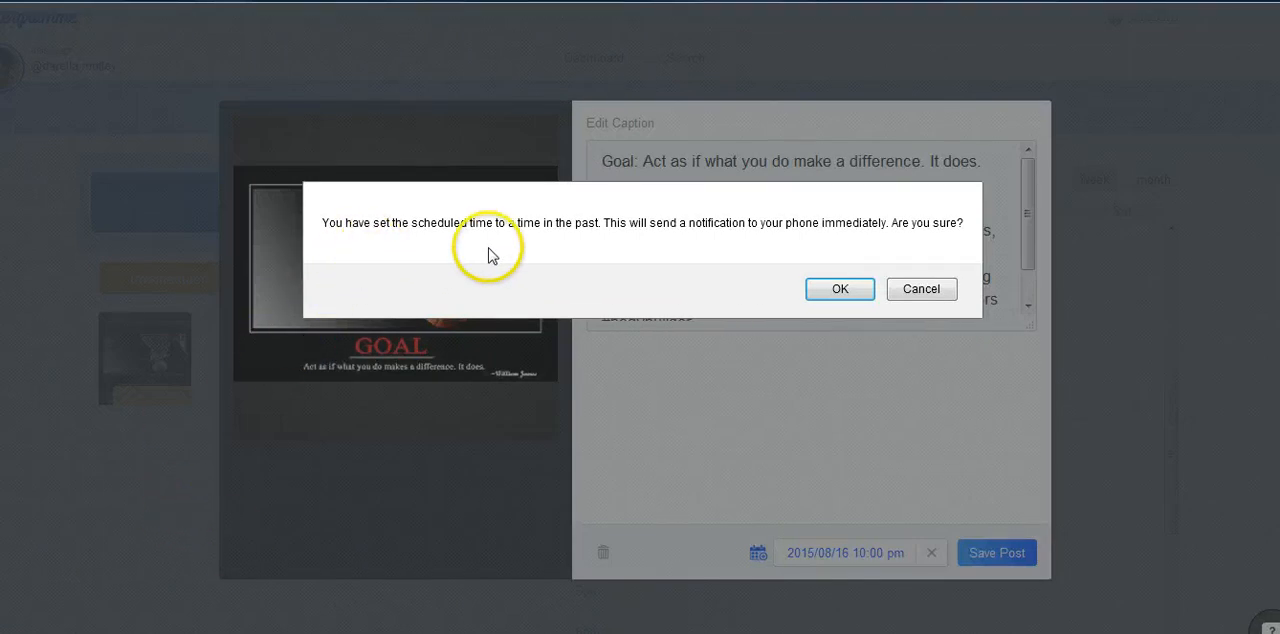
pyautogui.moveTo(564, 248)
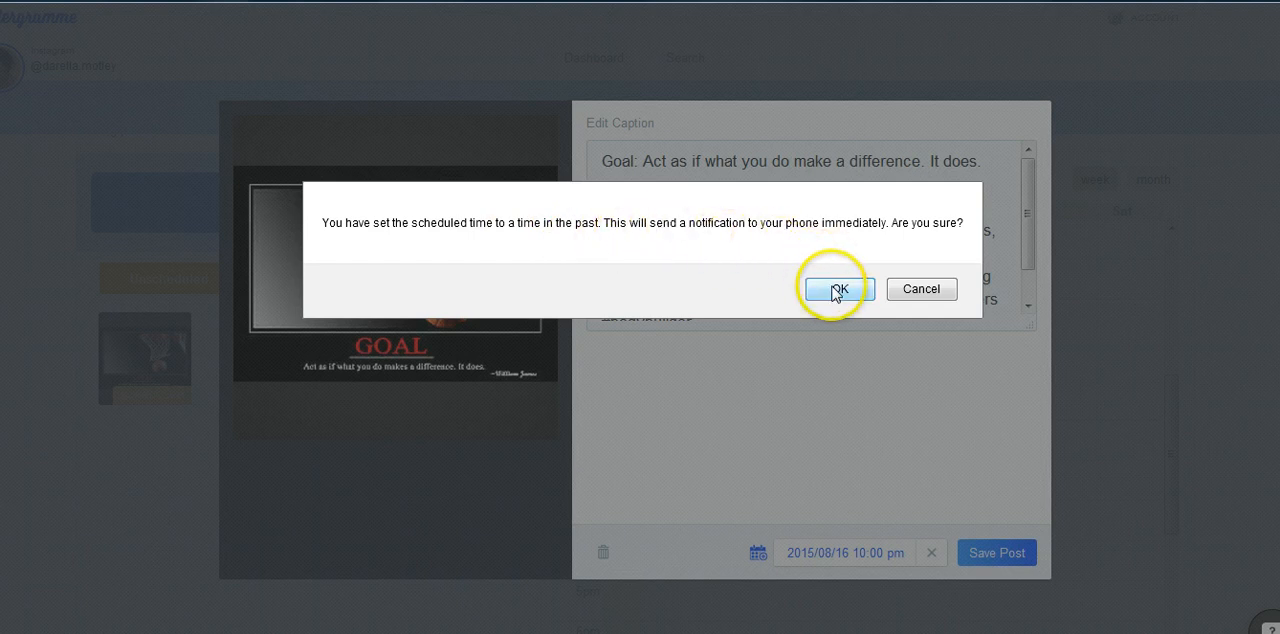
pyautogui.click(838, 288)
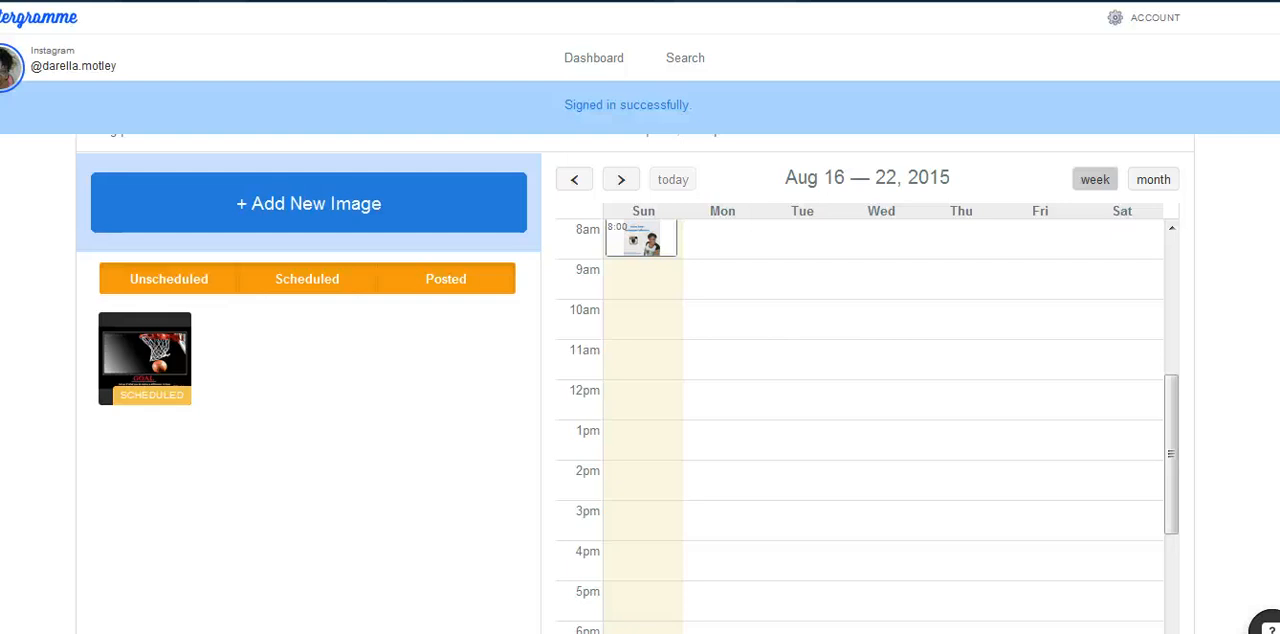
# - Set the post time to 10:00 pm on 2015/08/16 and create the scheduled post
pyautogui.click(144, 358)
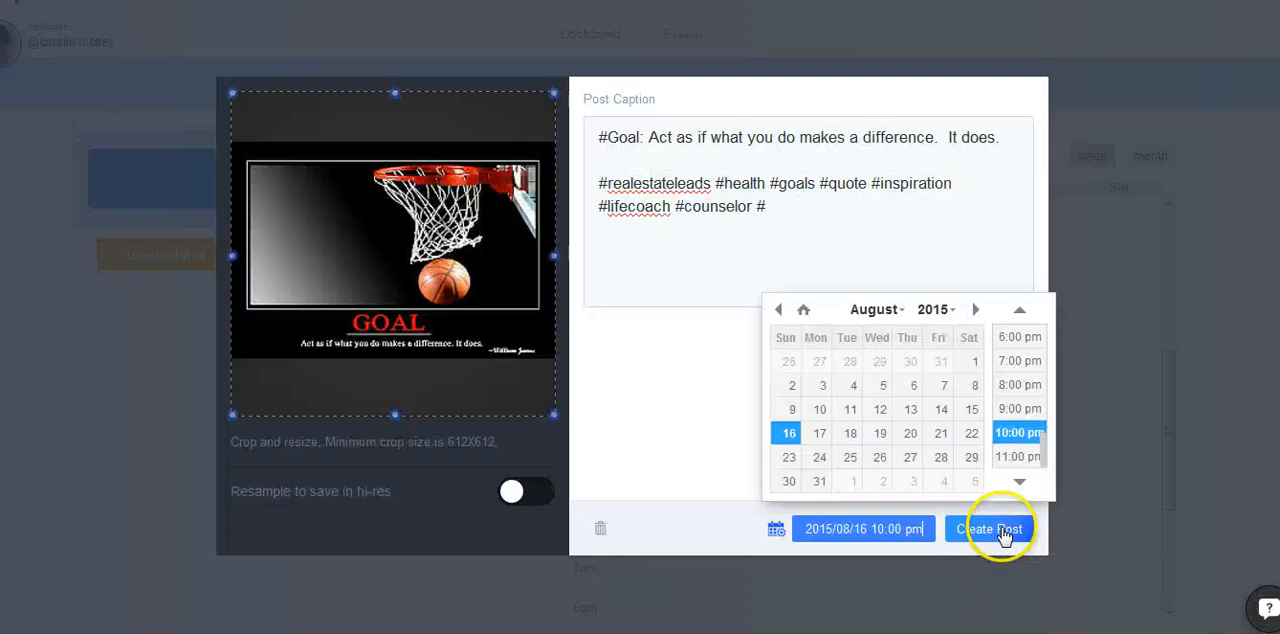
pyautogui.click(988, 528)
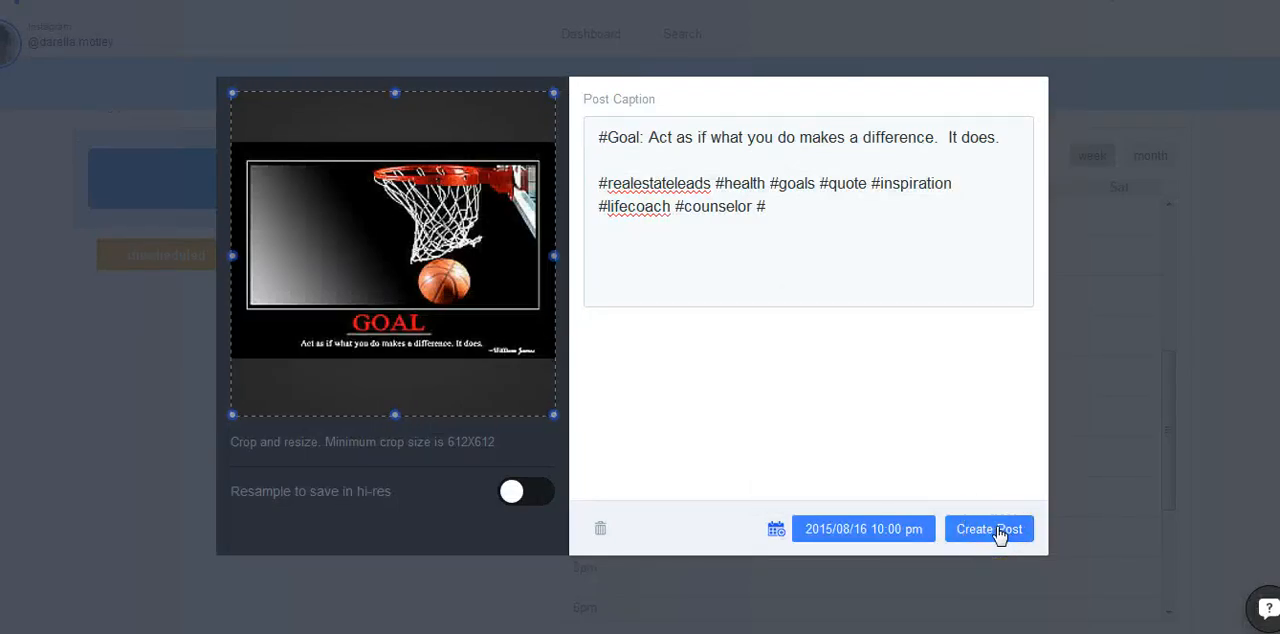
pyautogui.click(988, 528)
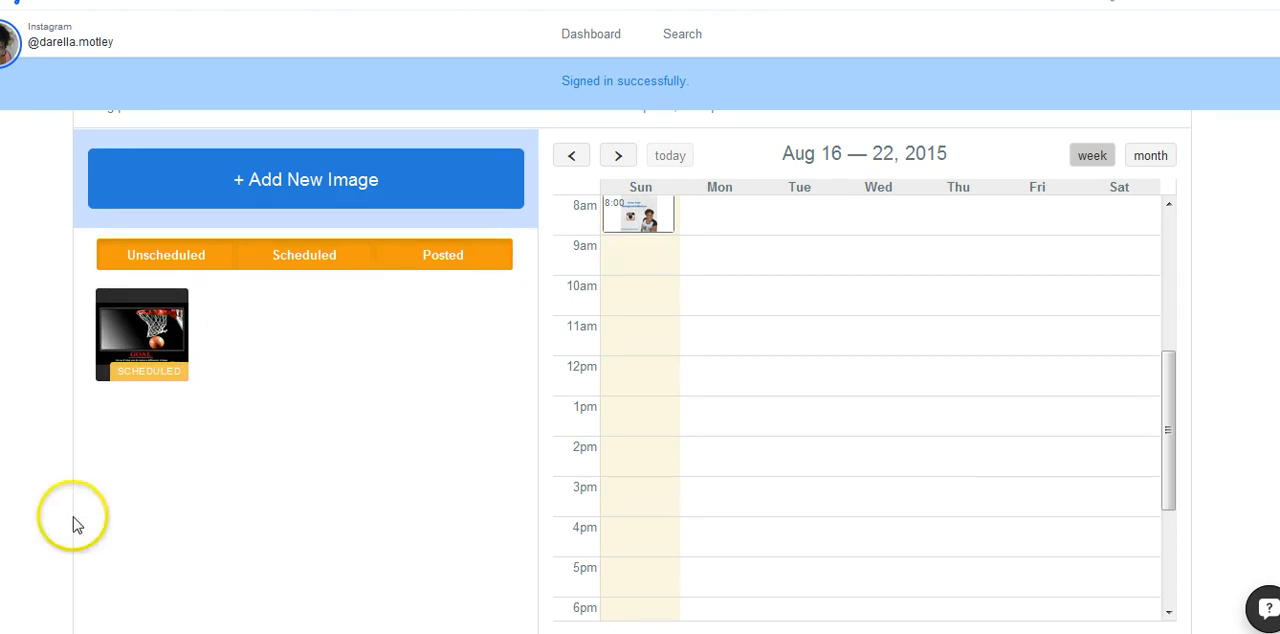
# - Reopen the scheduled post, save it and confirm sending it to the phone immediately
pyautogui.click(140, 332)
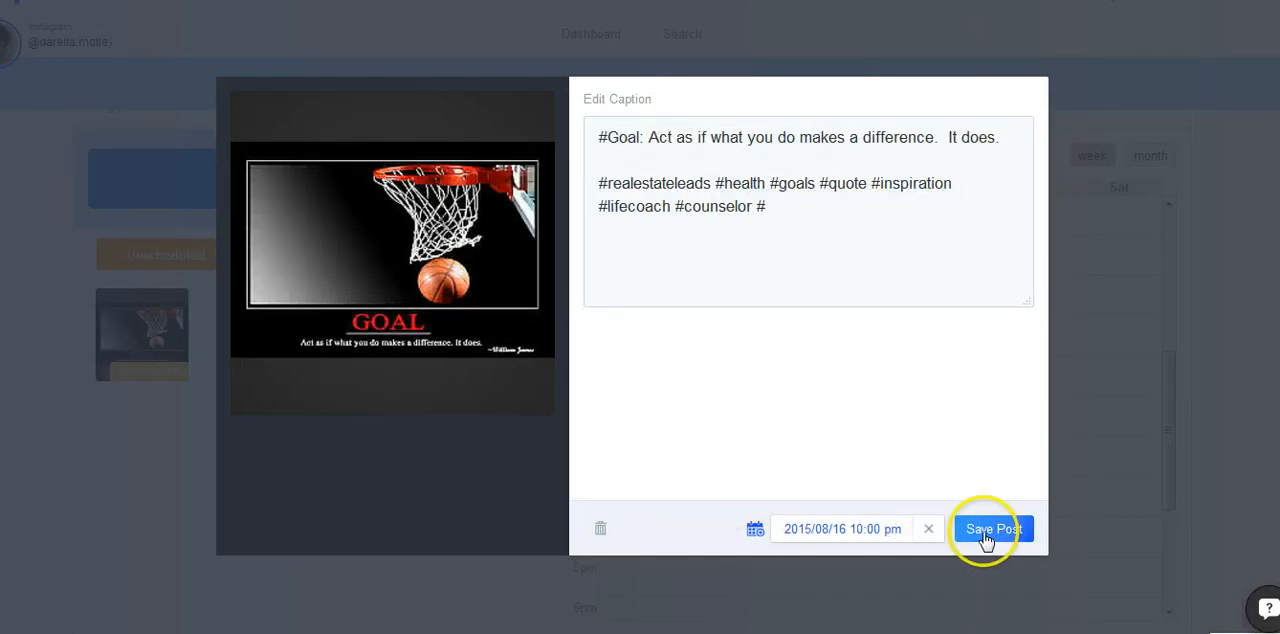
pyautogui.click(992, 528)
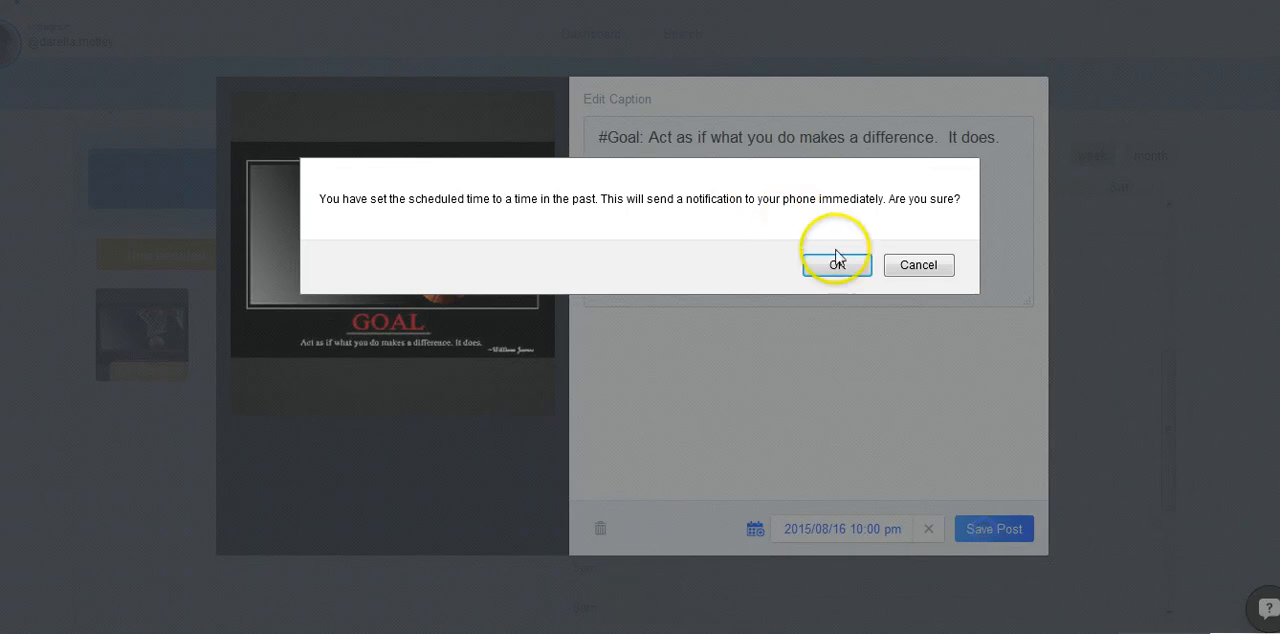
pyautogui.click(836, 264)
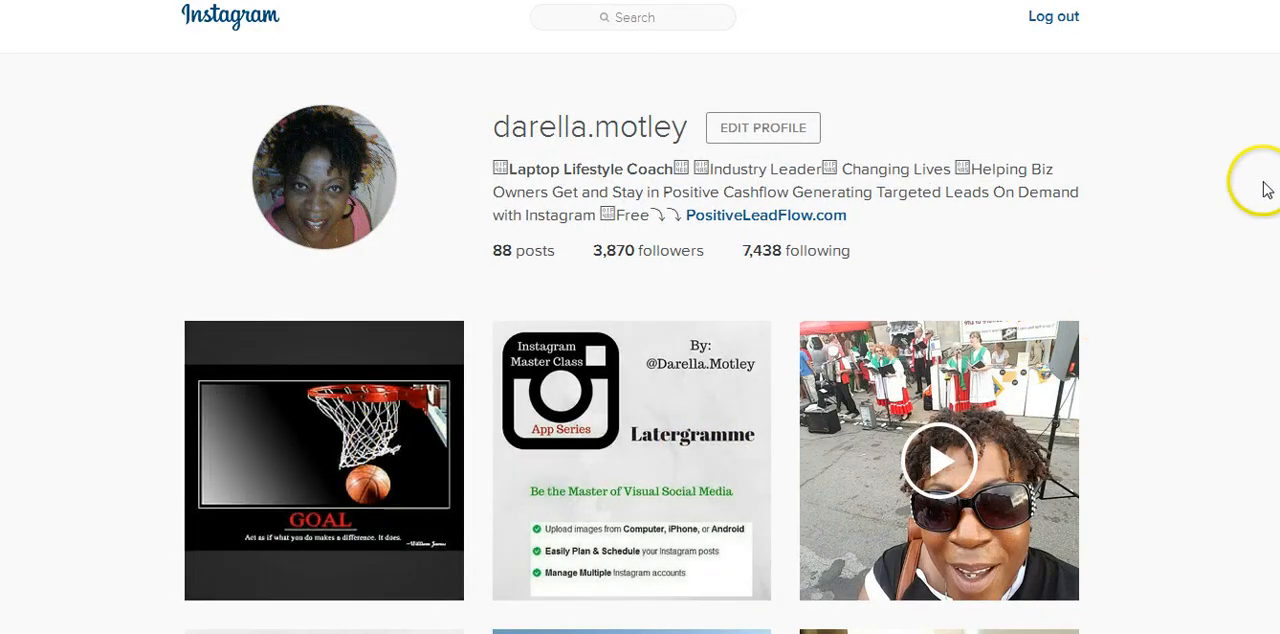
pyautogui.scroll(-3)
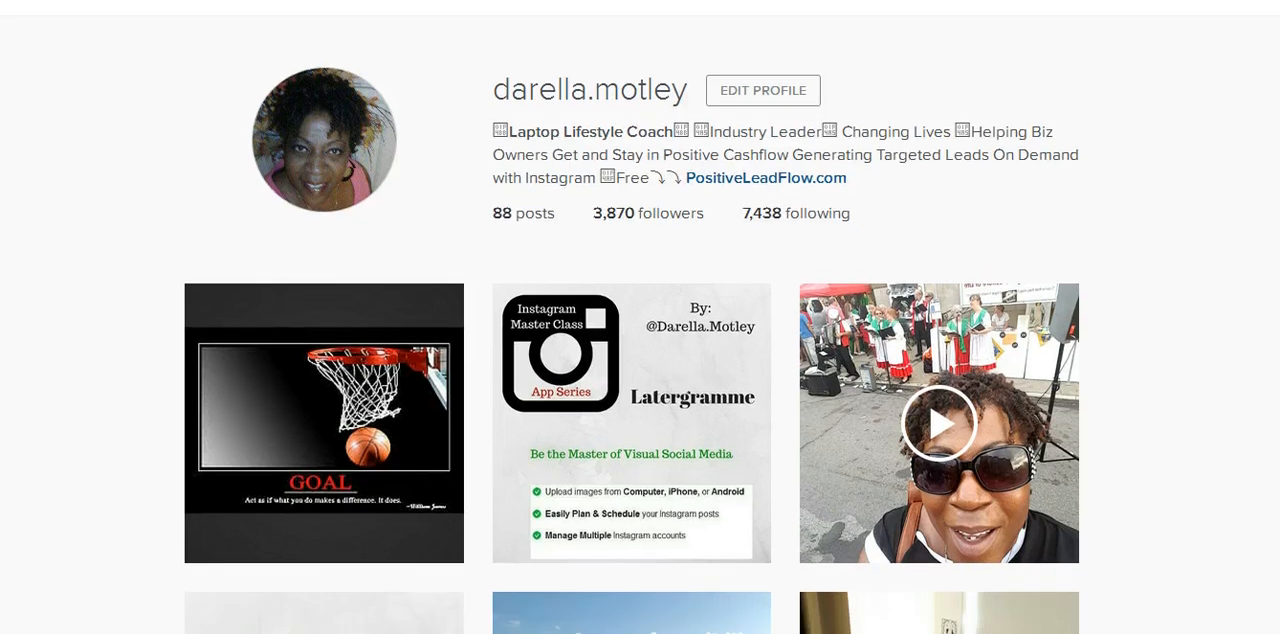
pyautogui.scroll(-3)
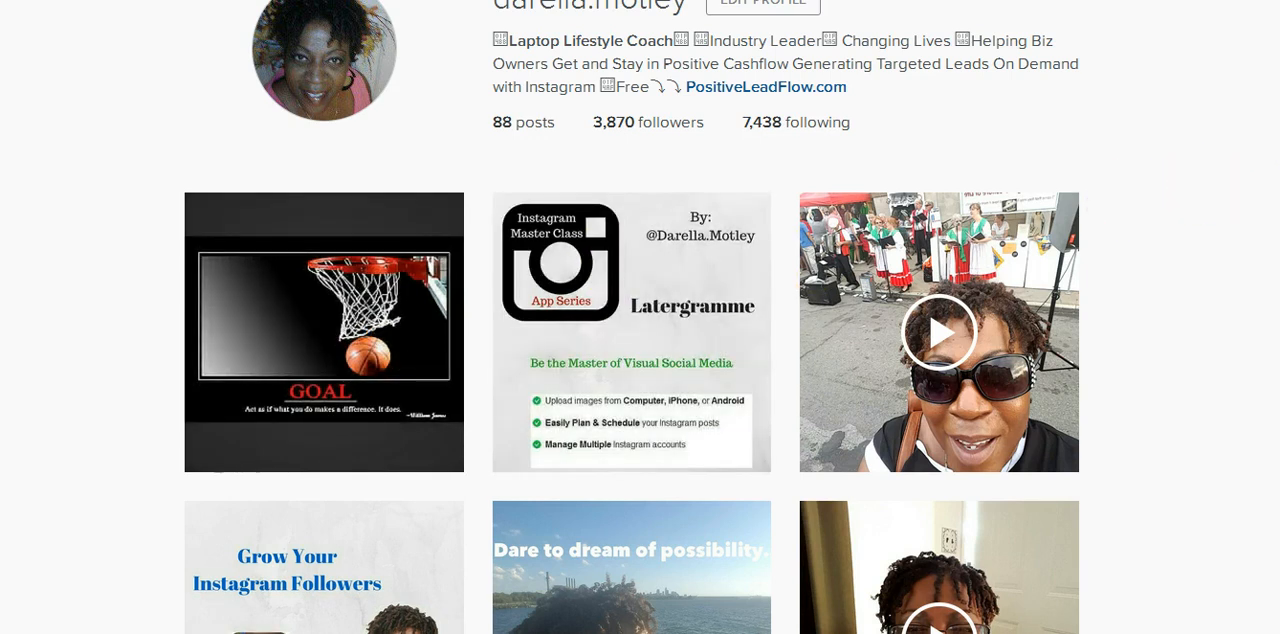
pyautogui.scroll(3)
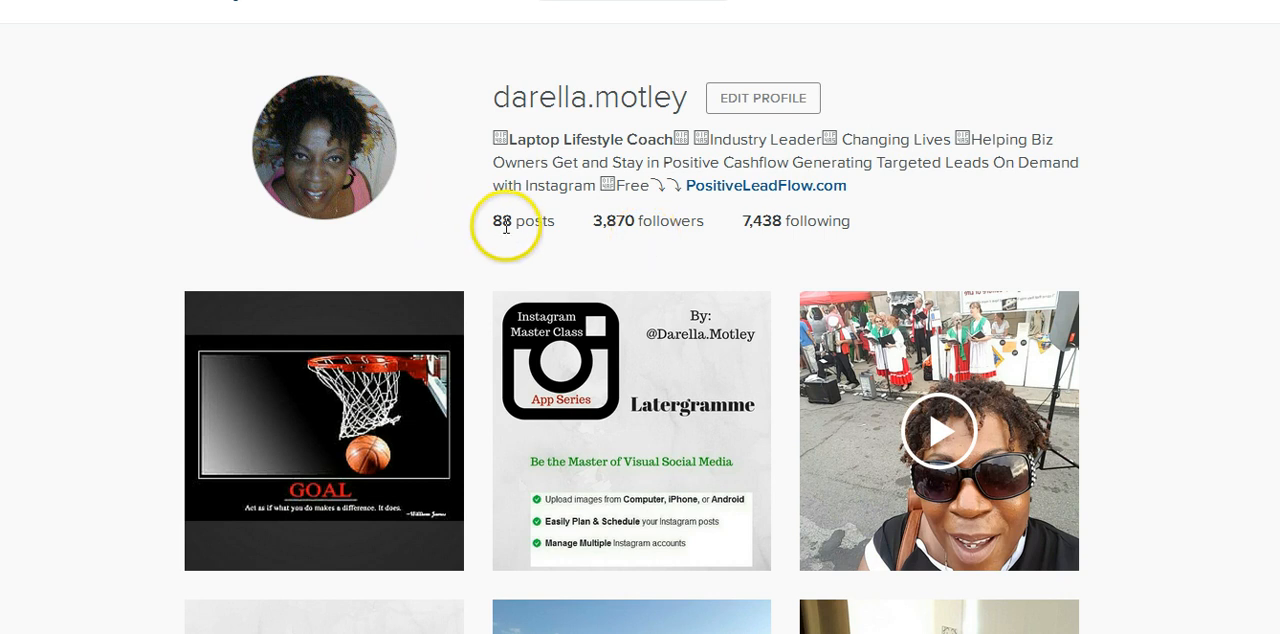
pyautogui.moveTo(564, 244)
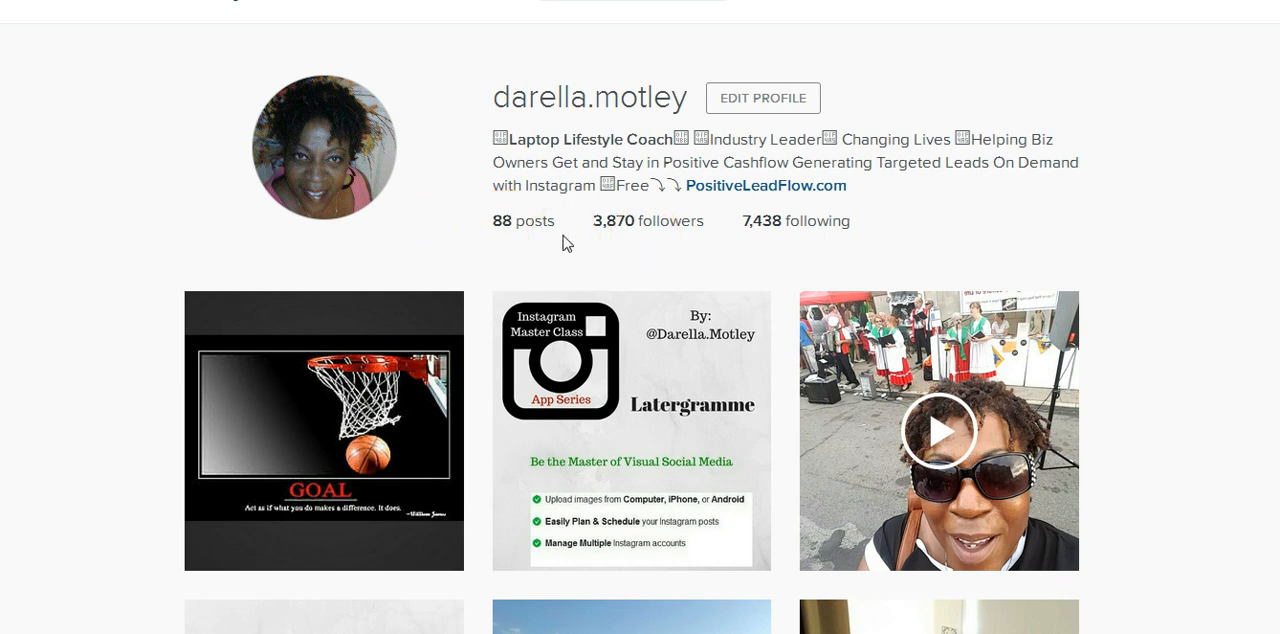